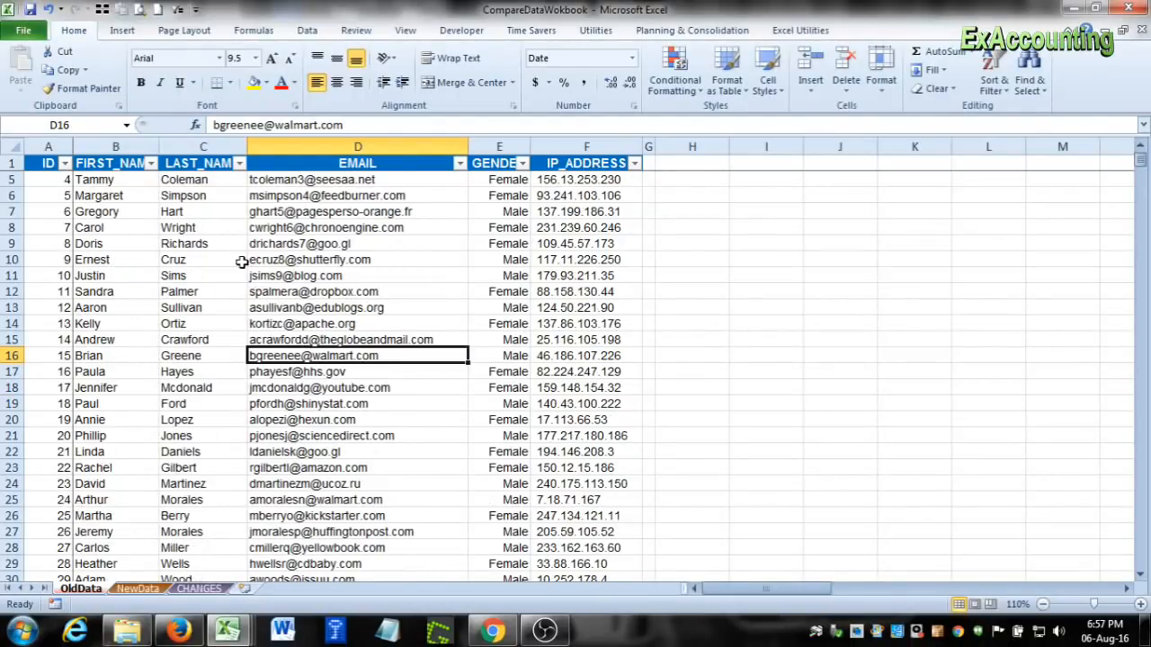
- Switch to the CHANGES sheet with its empty comparison table and Compare/Clear buttons
scroll("up", 3)
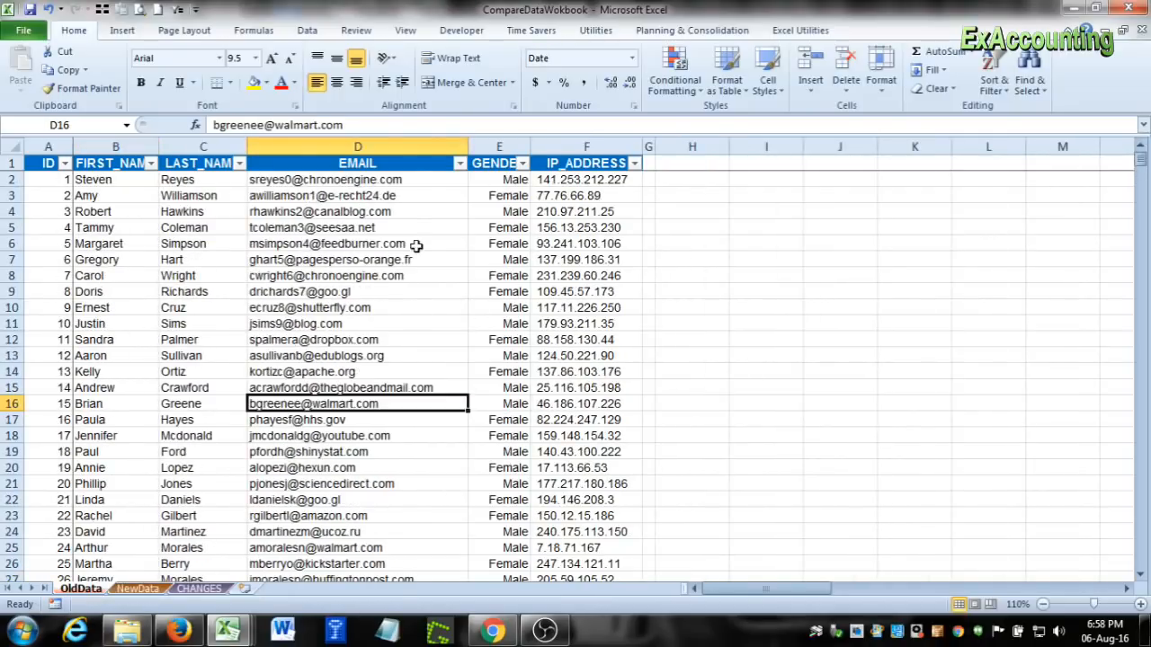
mouse_move(301, 355)
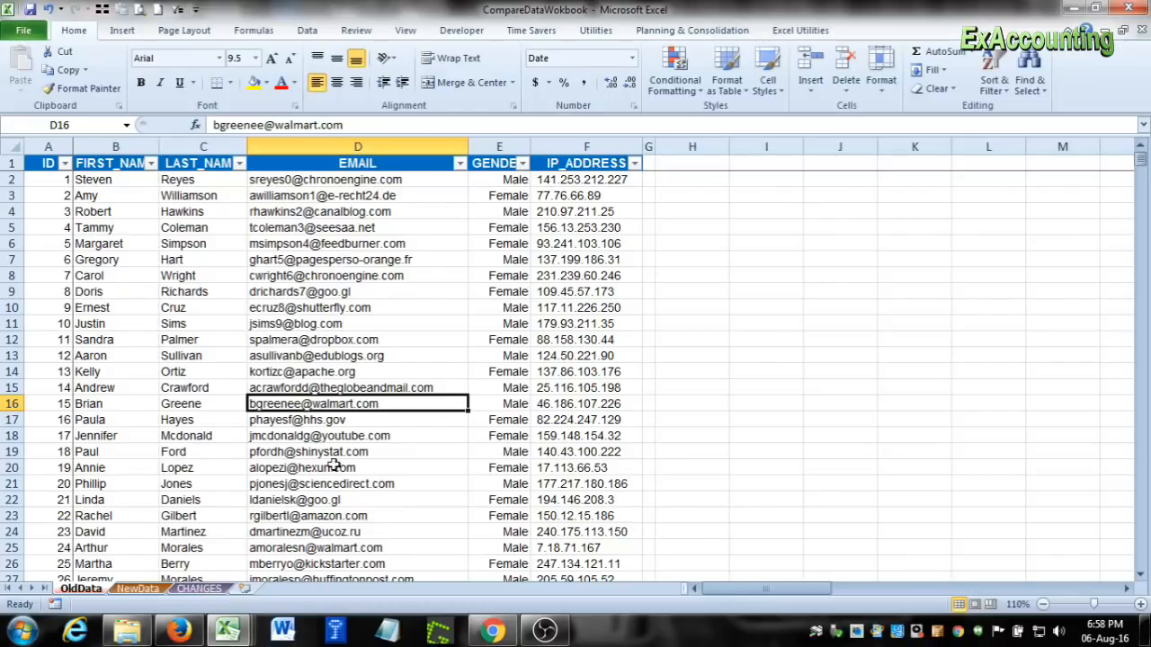
mouse_move(500, 286)
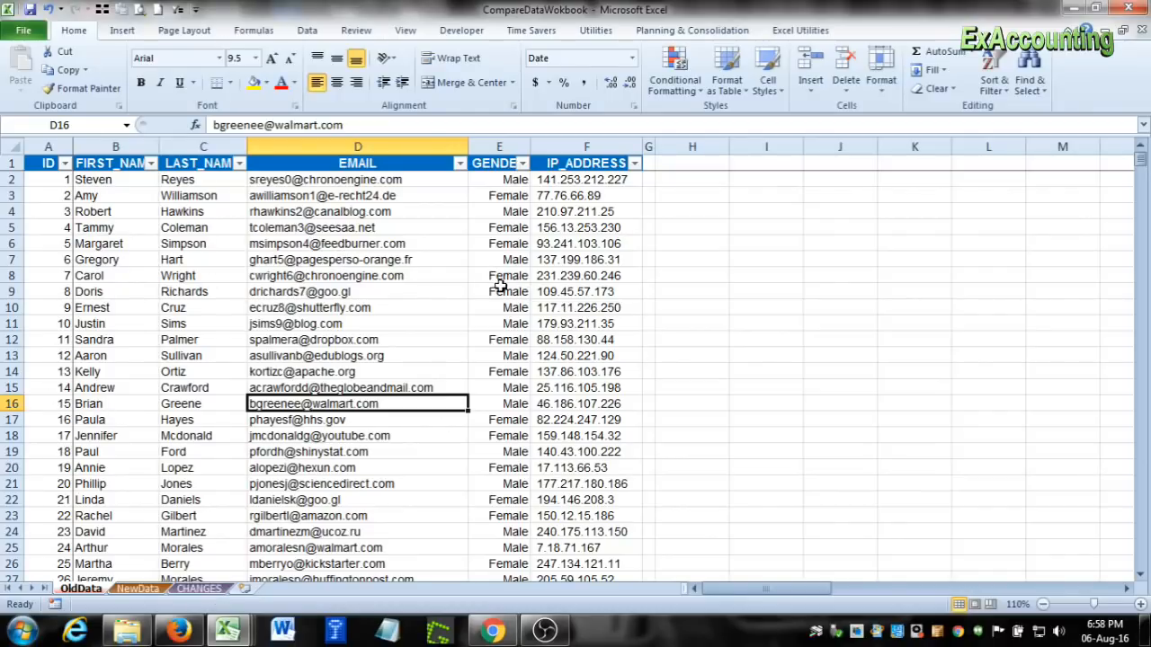
mouse_move(580, 235)
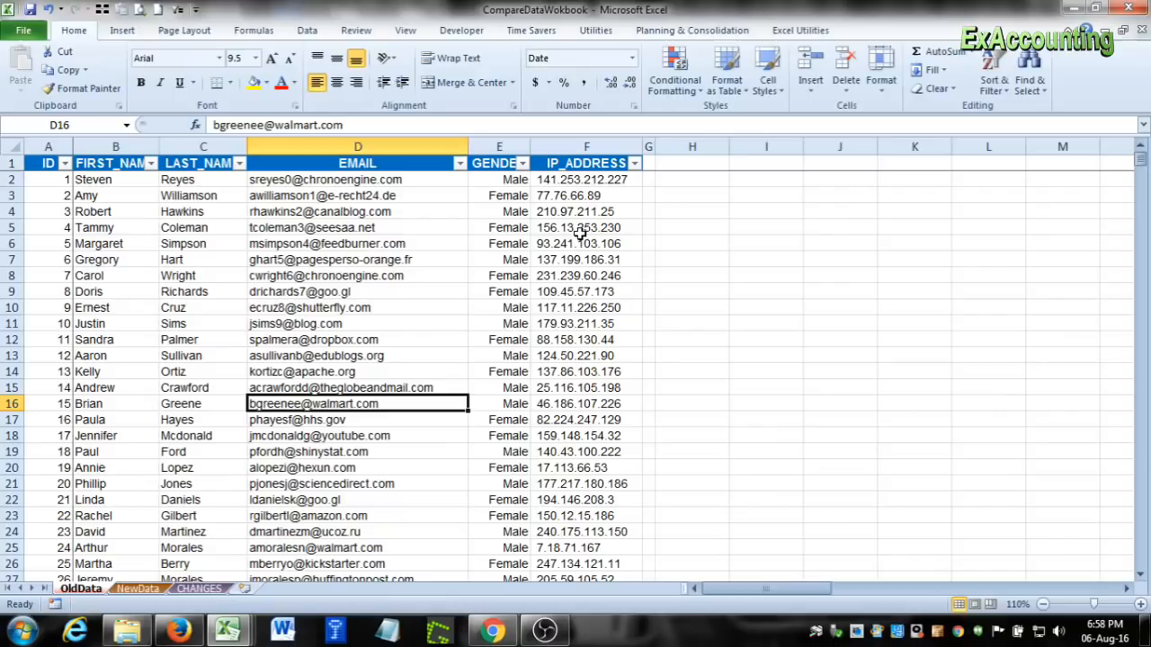
left_click(198, 589)
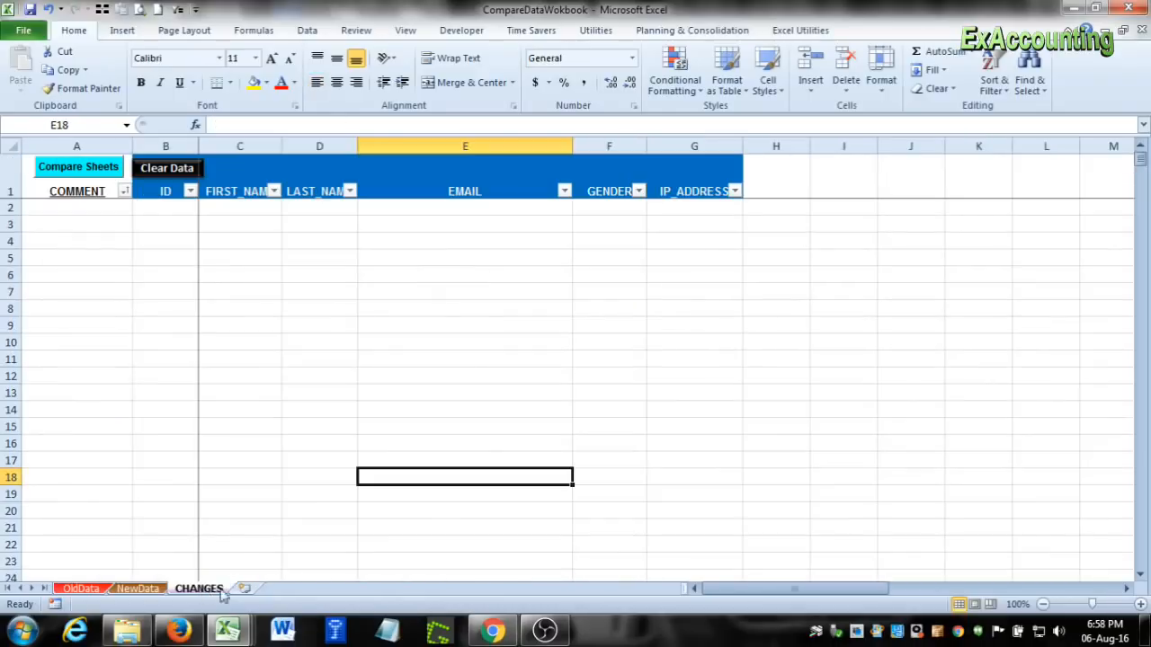
mouse_move(151, 218)
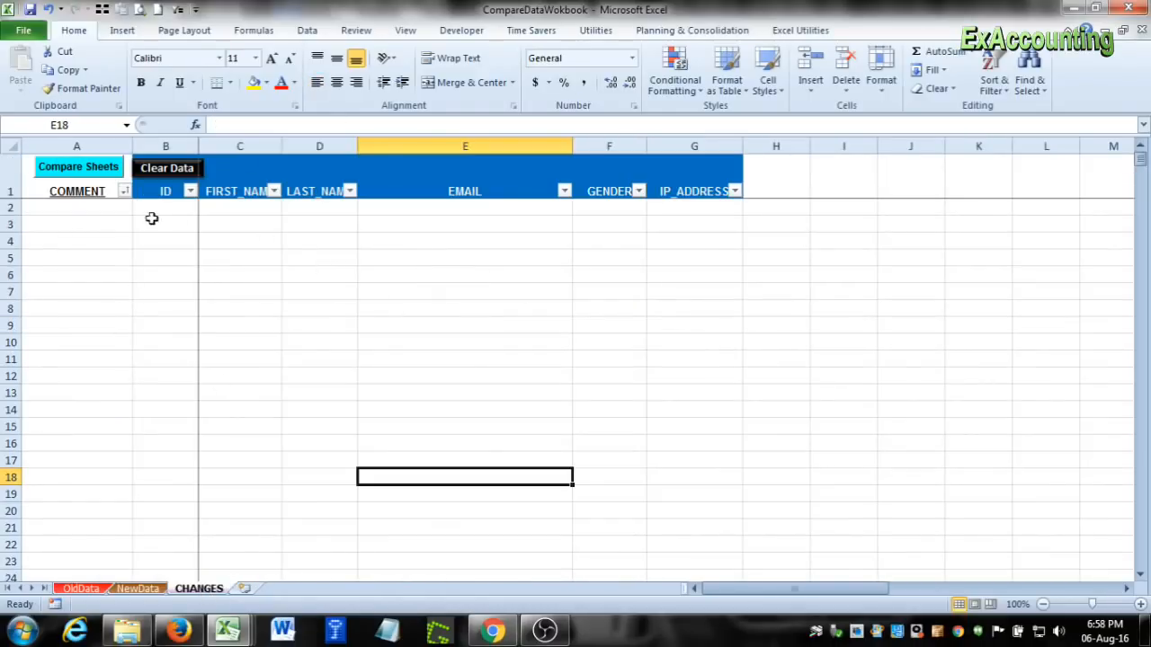
mouse_move(171, 418)
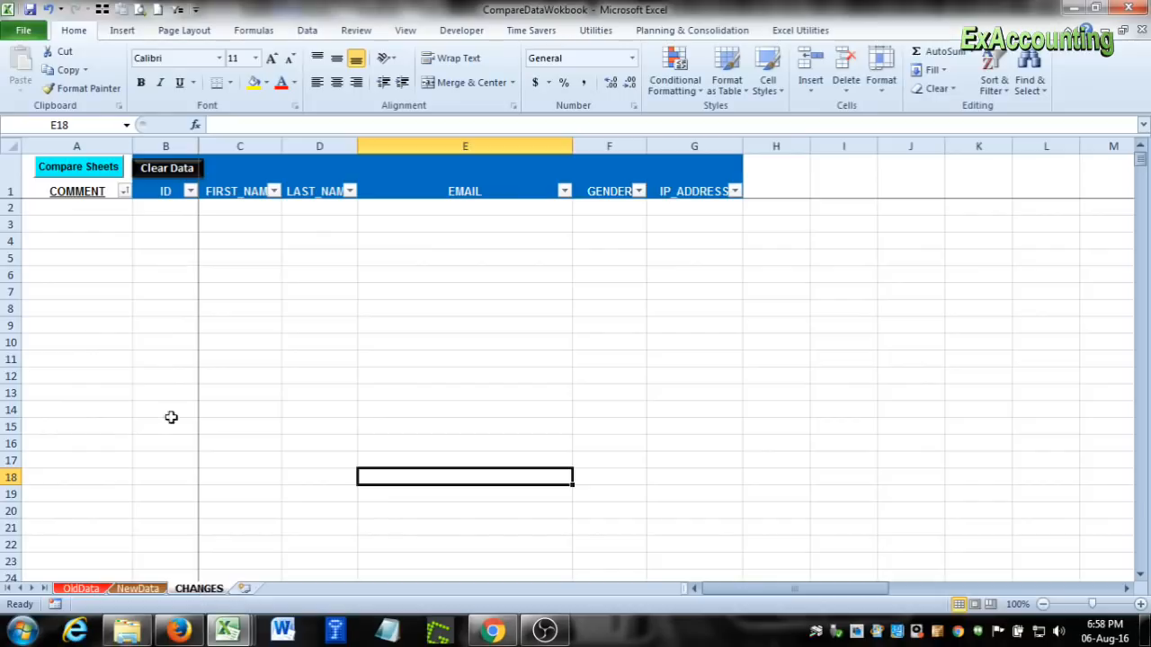
mouse_move(74, 198)
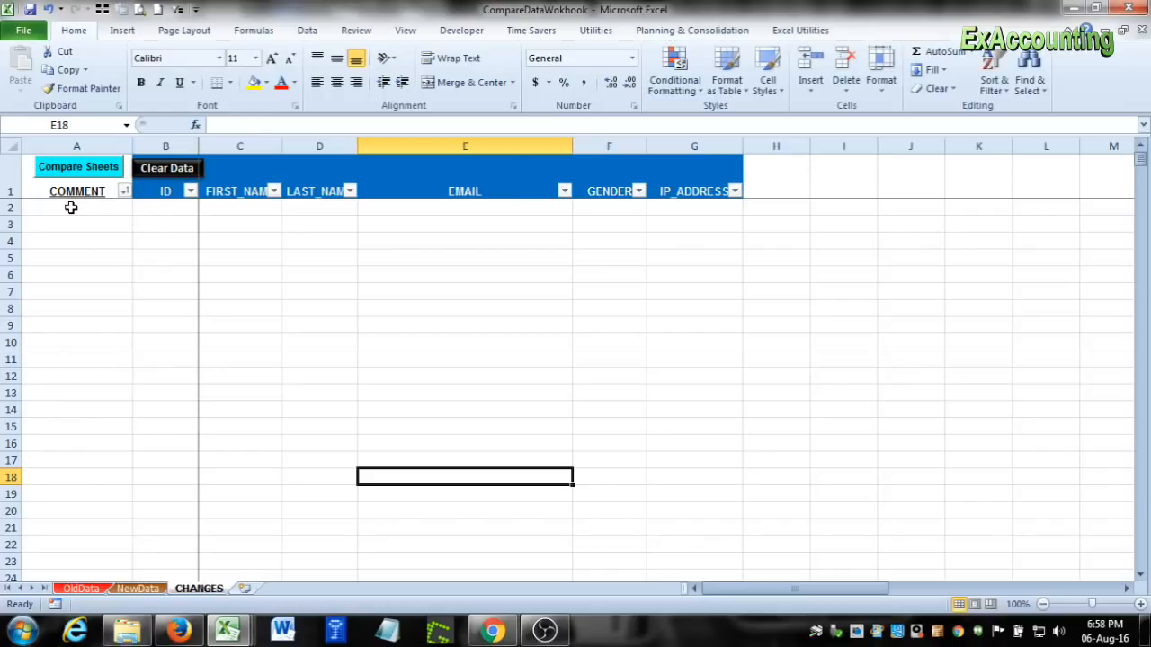
mouse_move(70, 526)
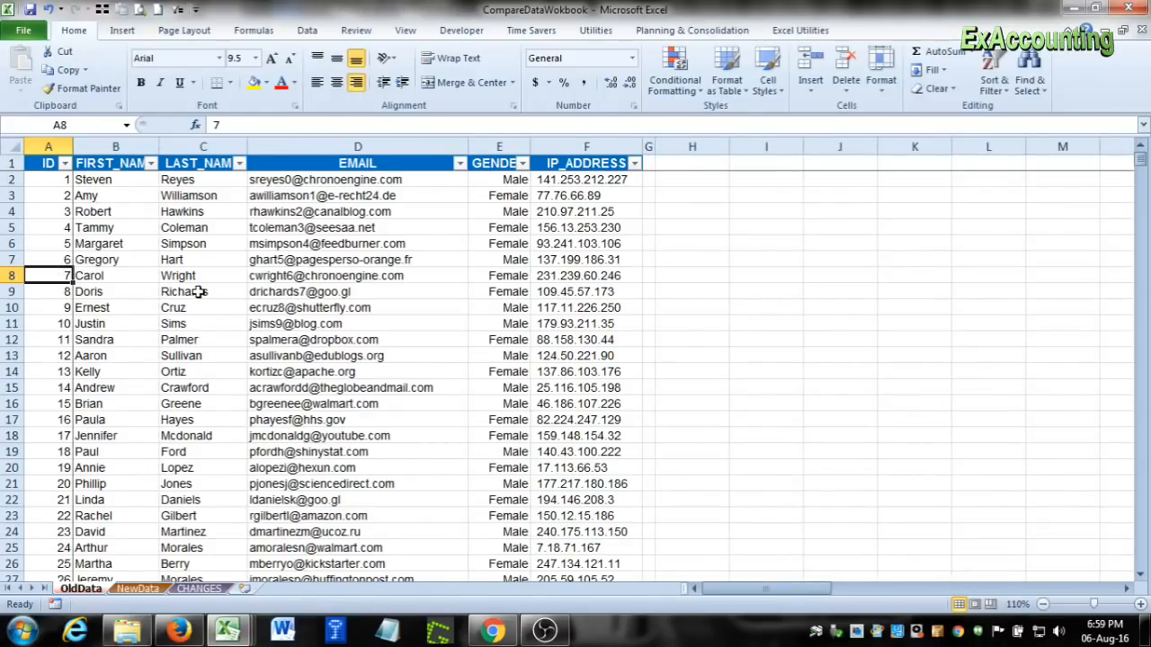
mouse_move(142, 228)
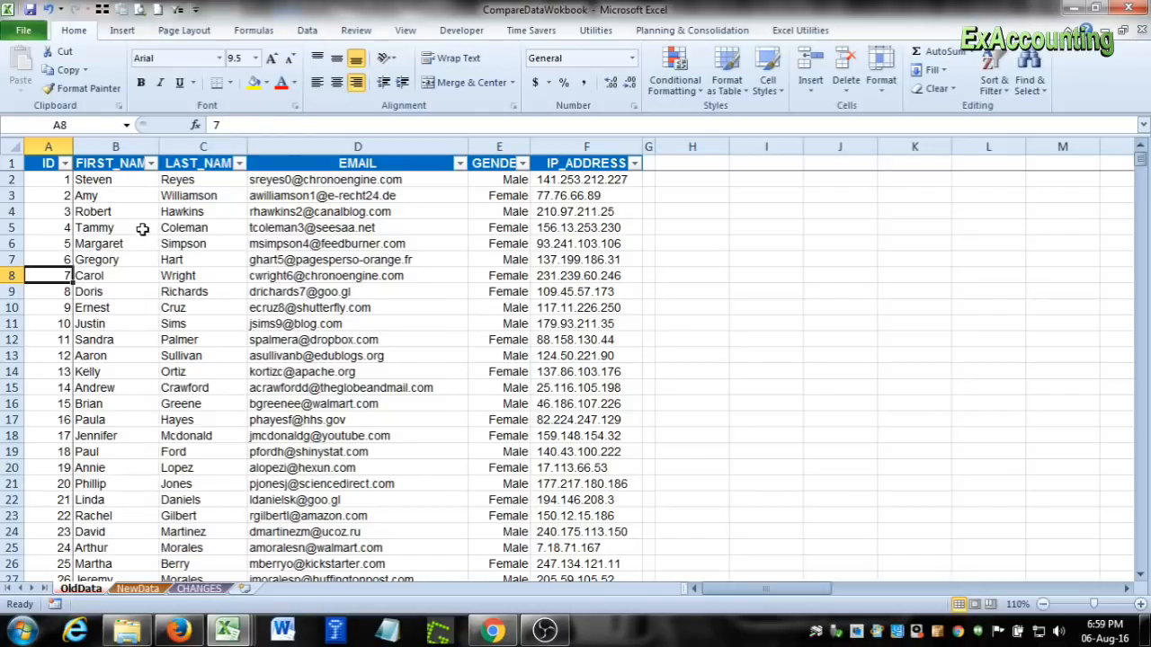
mouse_move(283, 273)
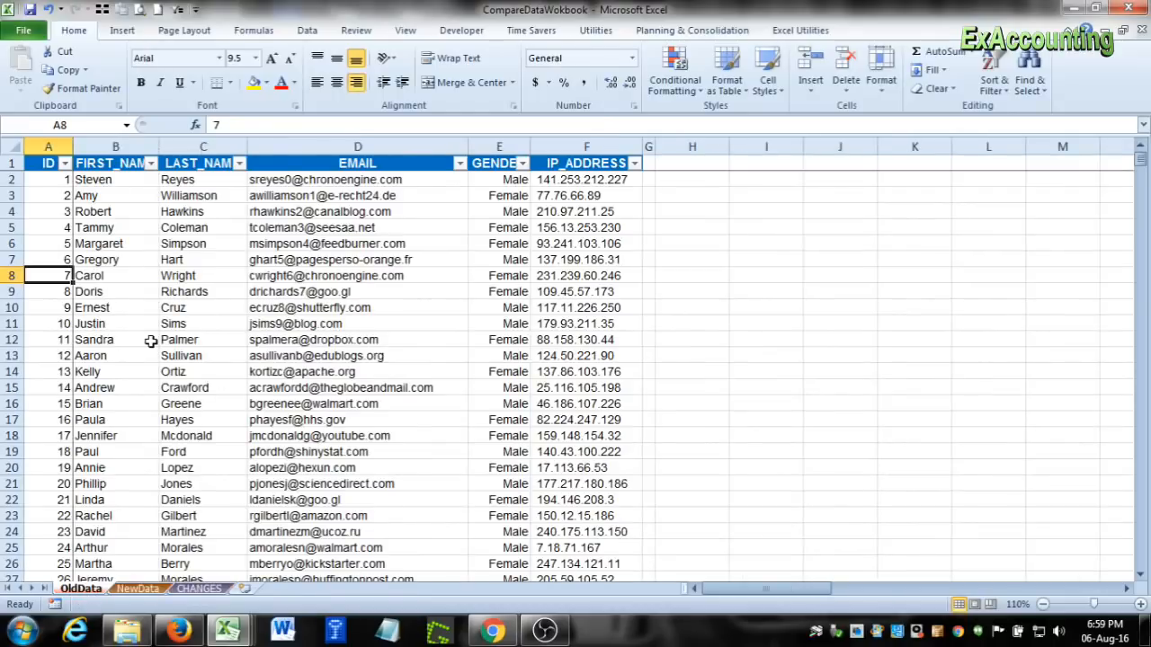
mouse_move(449, 338)
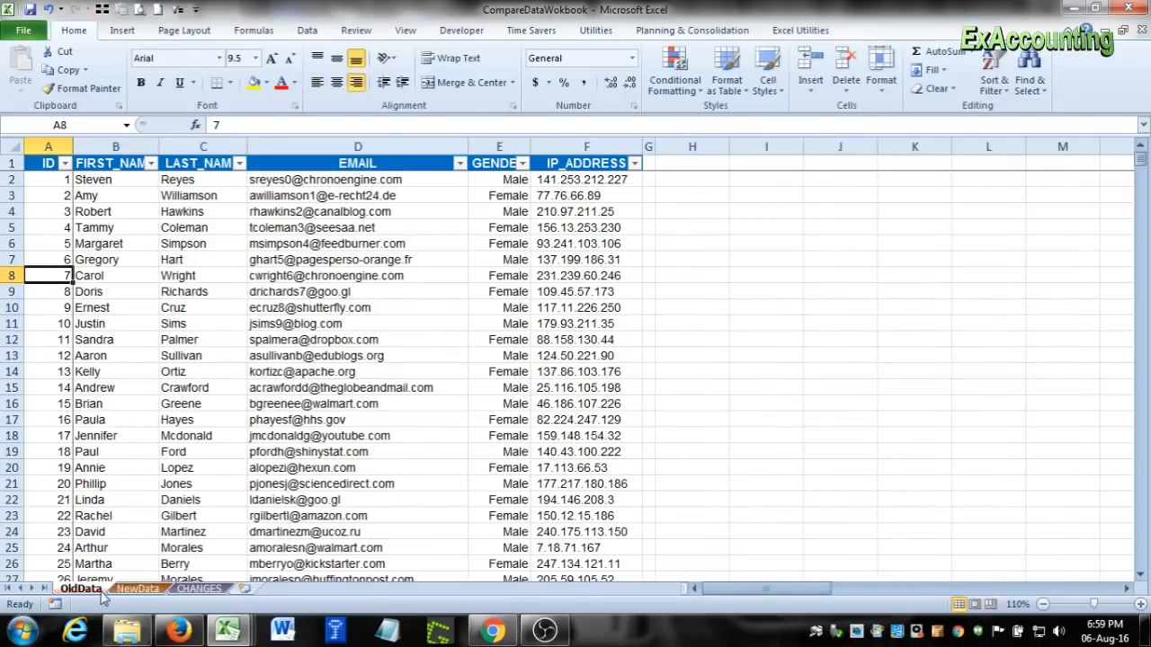
mouse_move(268, 350)
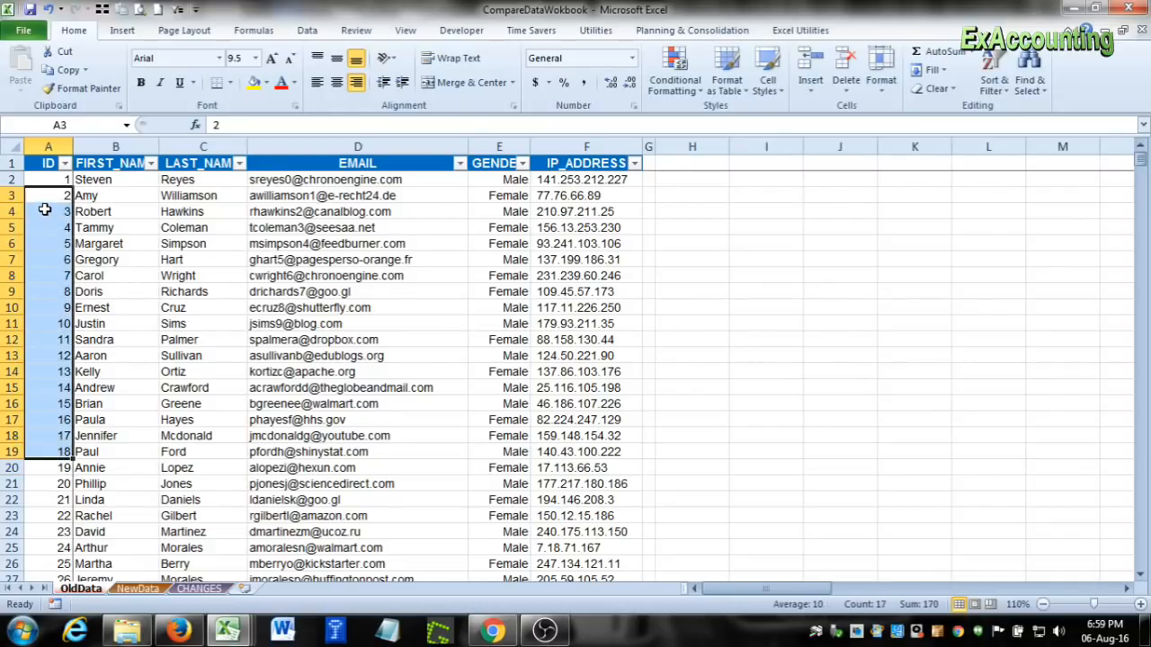
- Select the email address in cell D4 and another cell in the same row
left_click(357, 211)
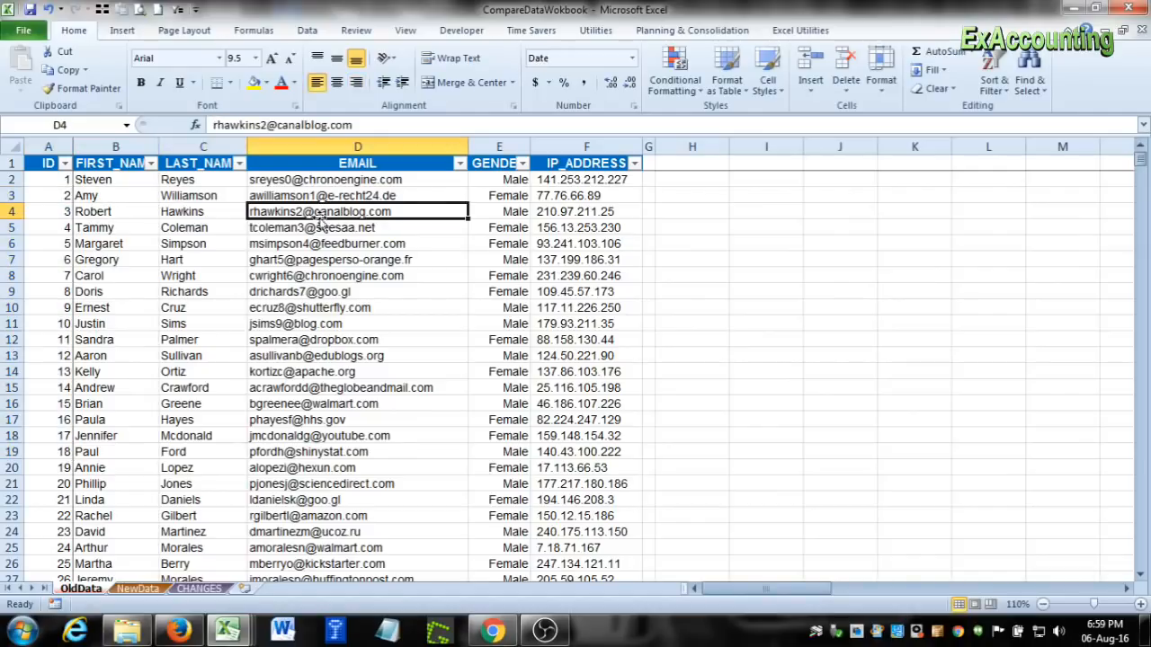
left_click(586, 211)
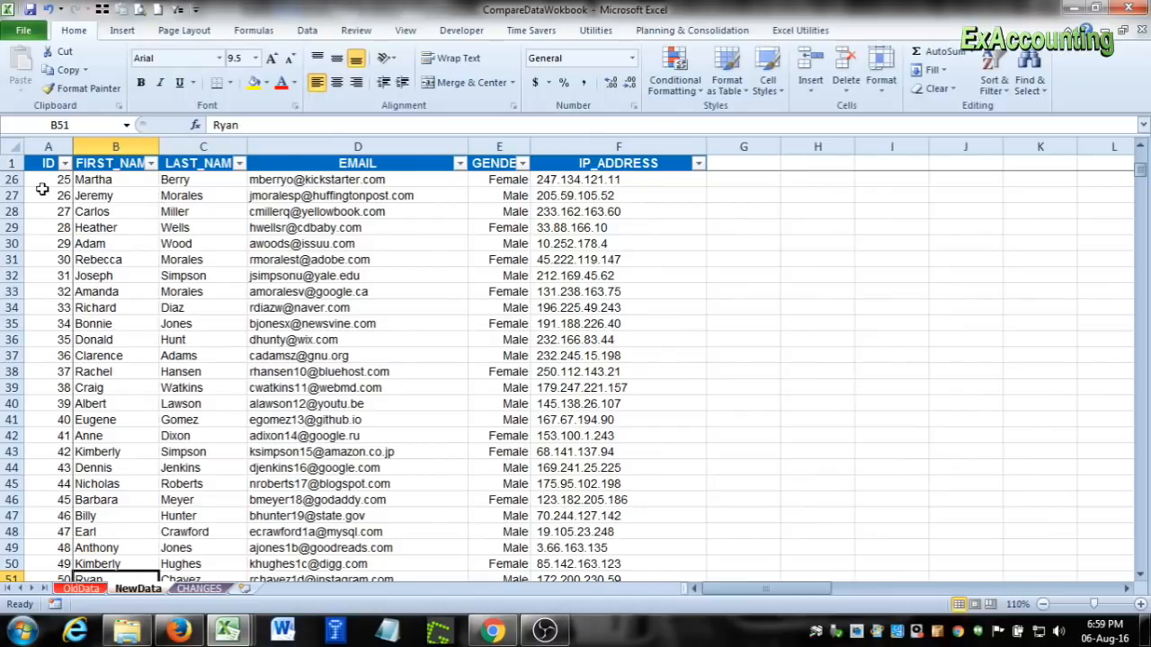
- Scroll the customer list back to the first row, then return to CHANGES
scroll("up", 3)
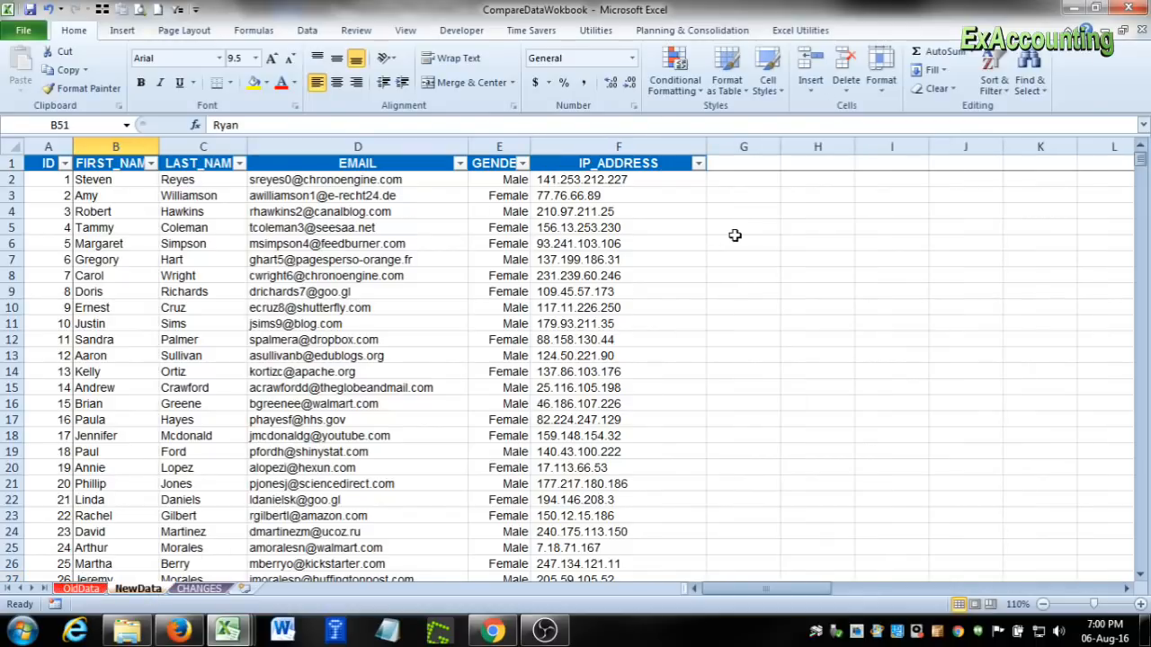
left_click(199, 588)
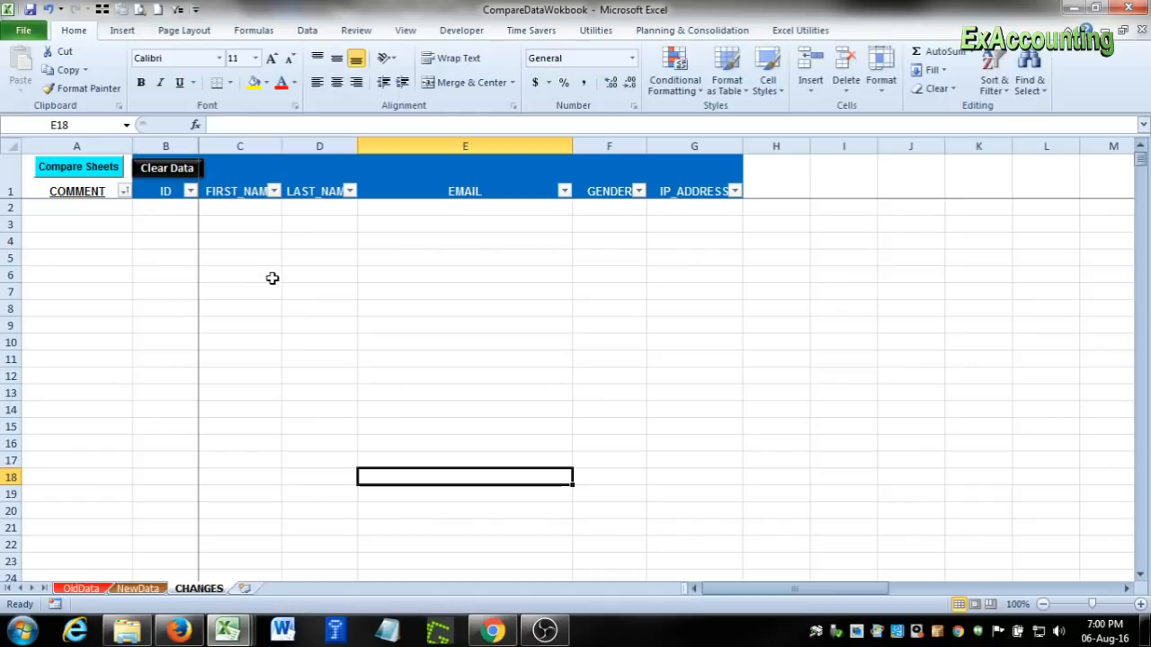
mouse_move(94, 202)
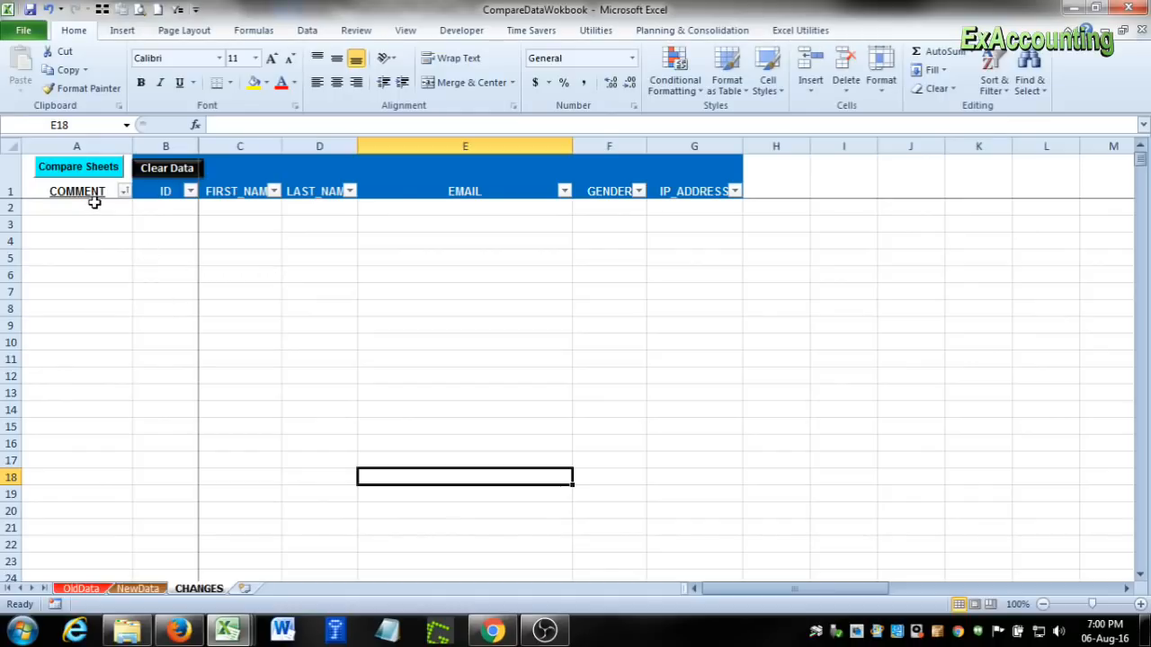
mouse_move(282, 253)
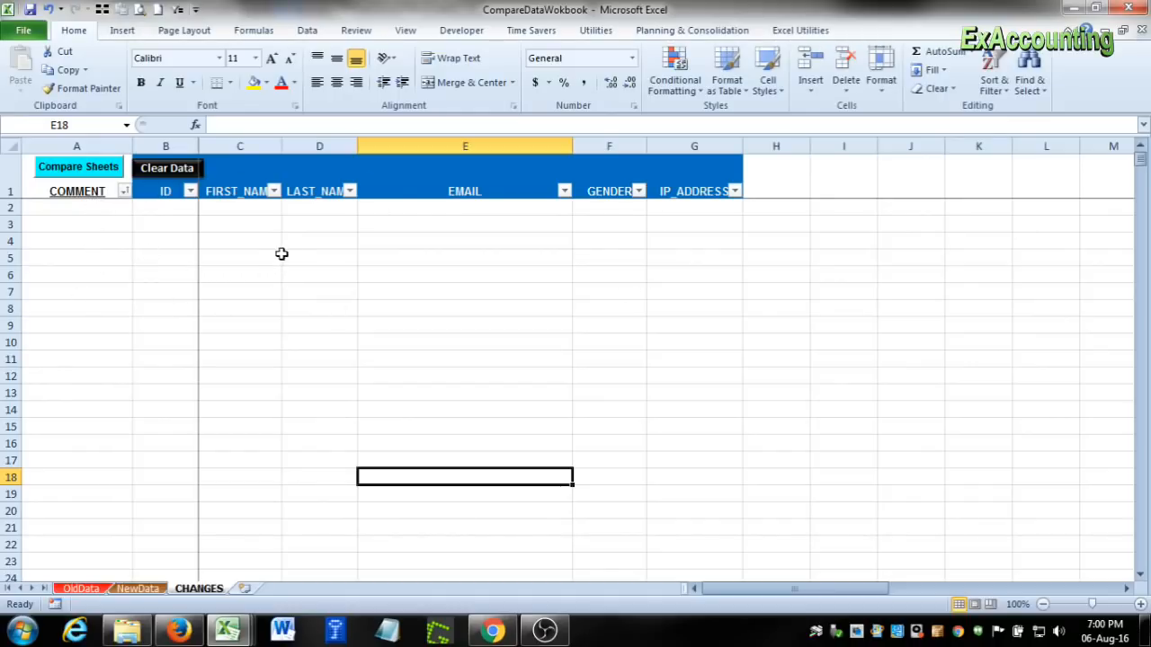
mouse_move(137, 588)
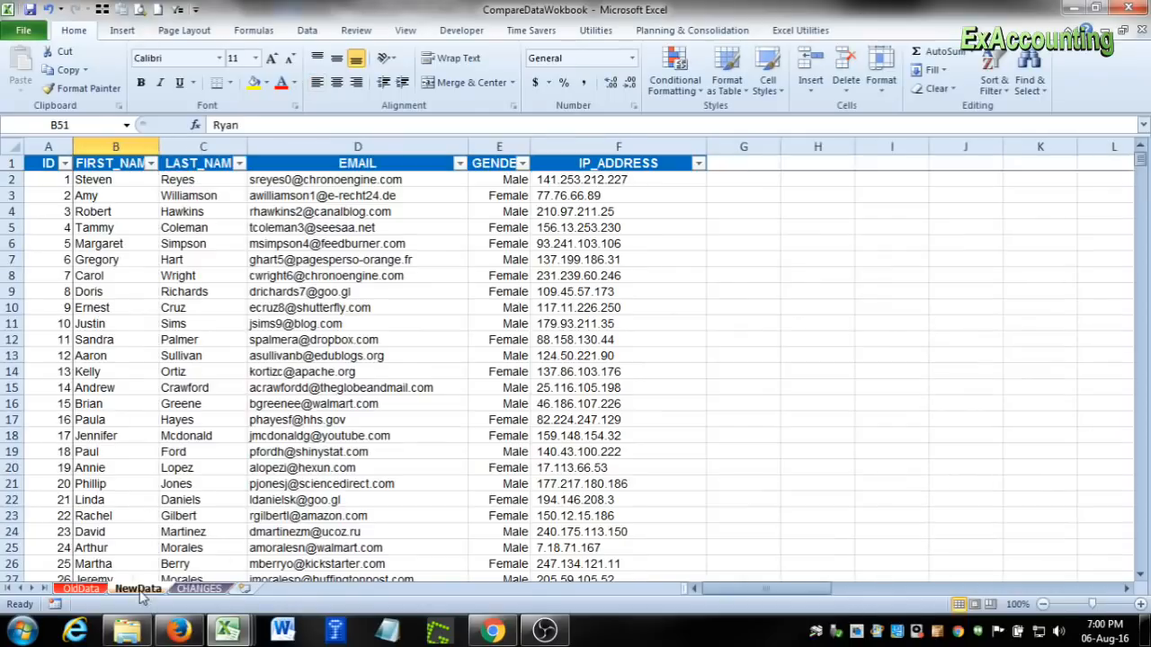
left_click(198, 588)
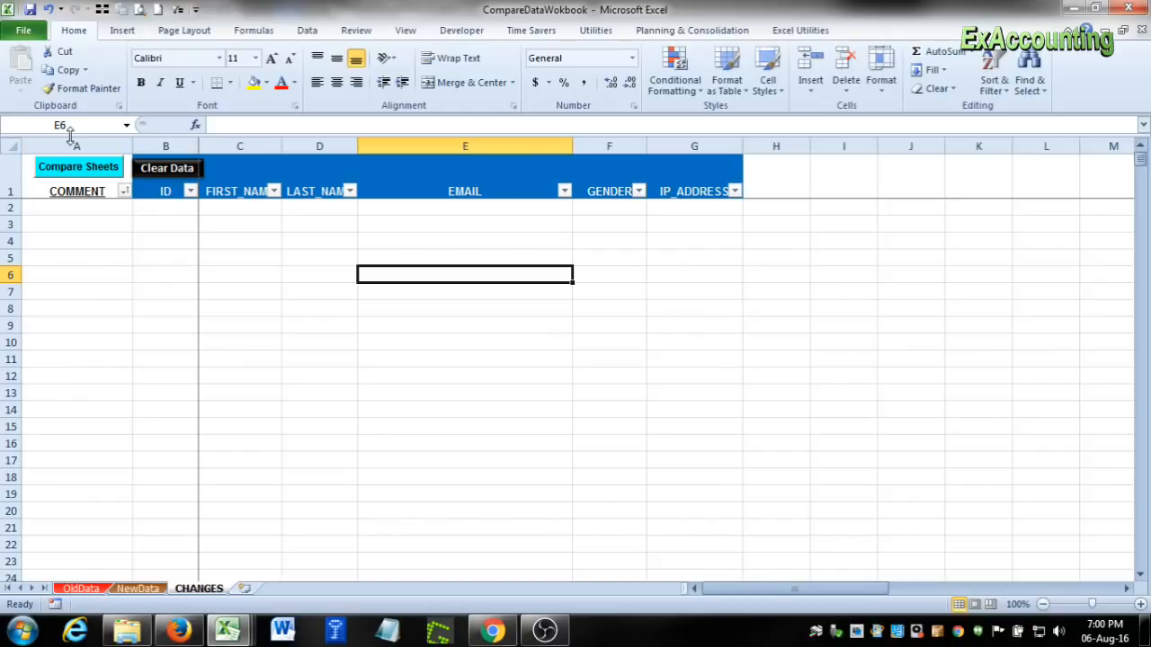
mouse_move(99, 416)
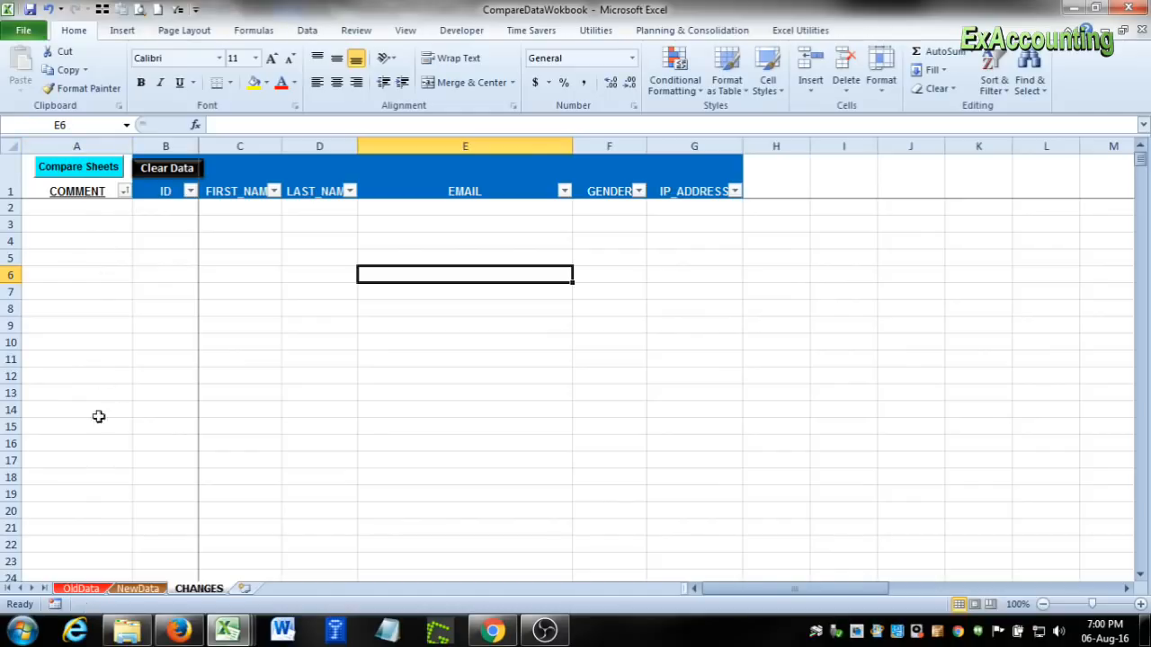
mouse_move(164, 220)
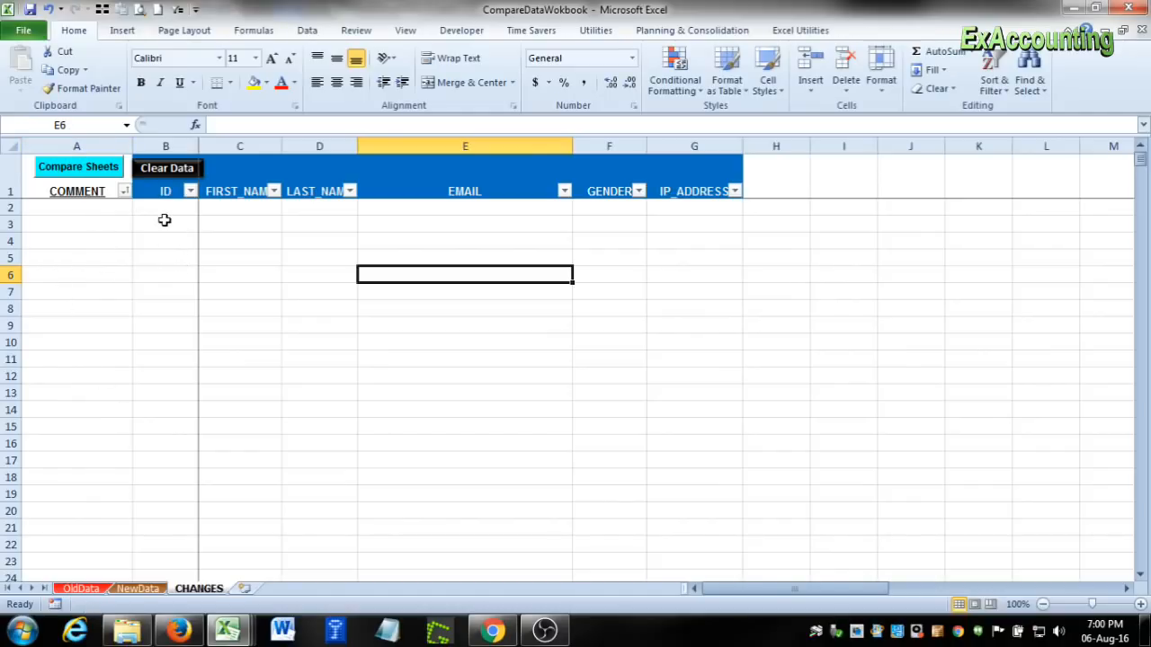
mouse_move(528, 189)
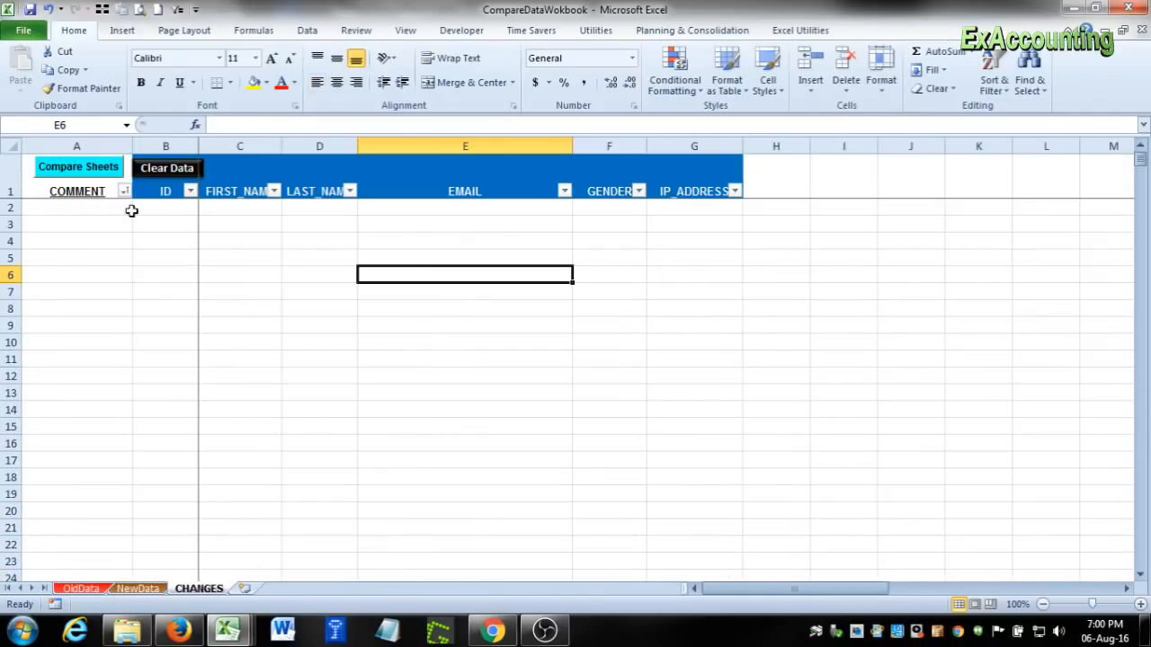
mouse_move(775, 162)
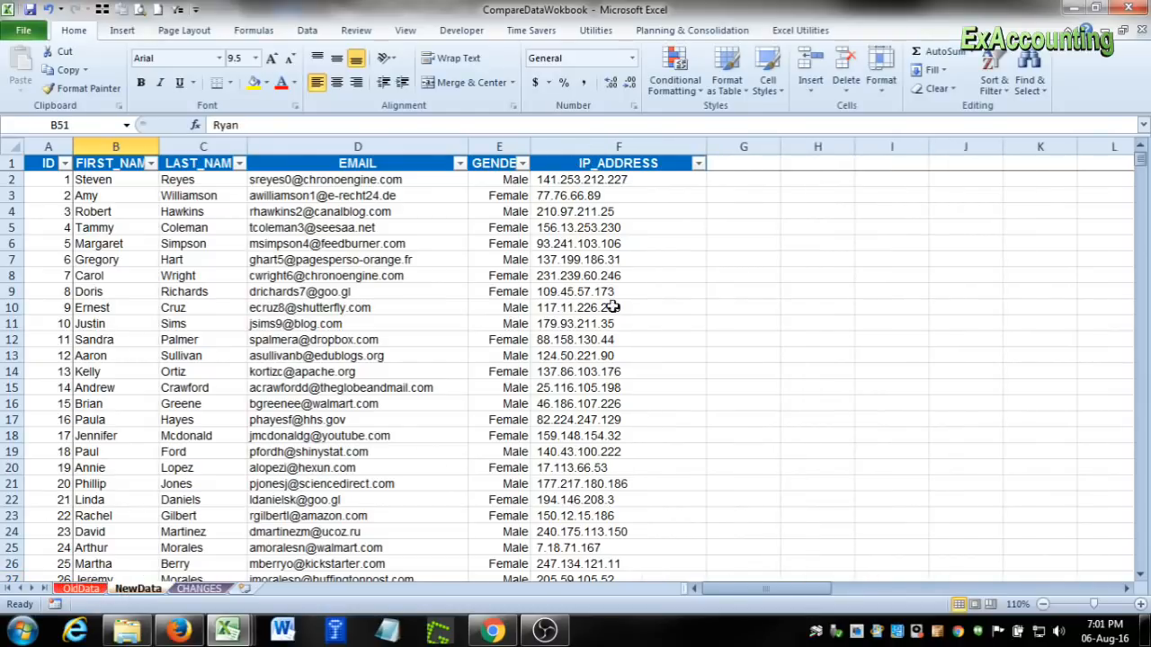
mouse_move(750, 256)
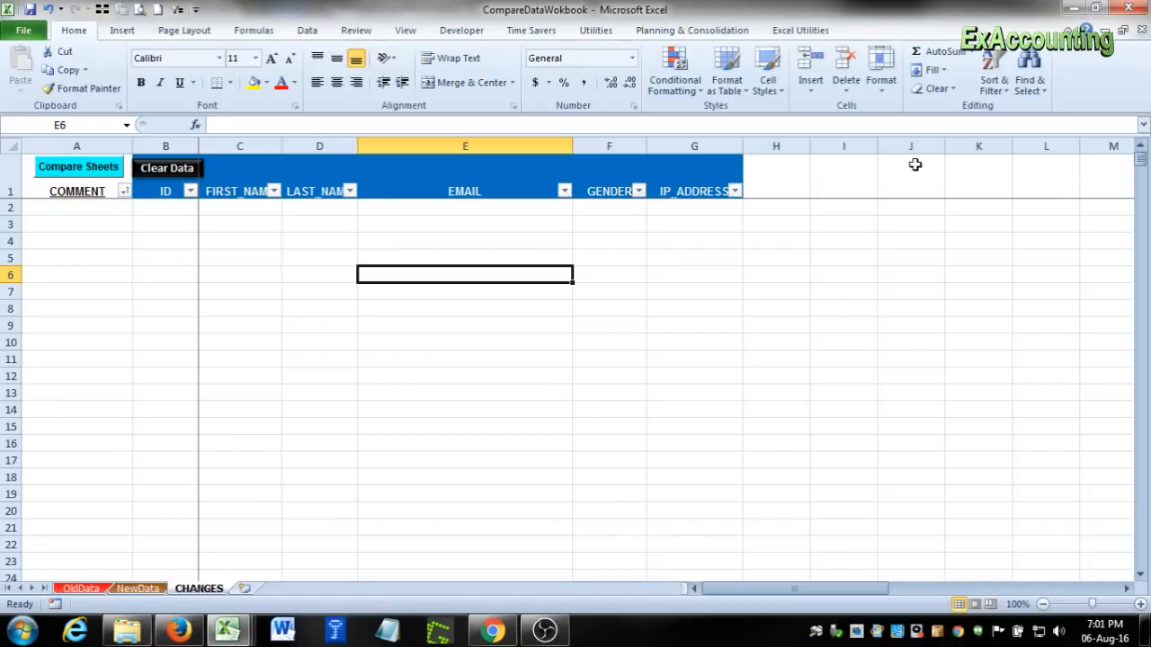
mouse_move(213, 429)
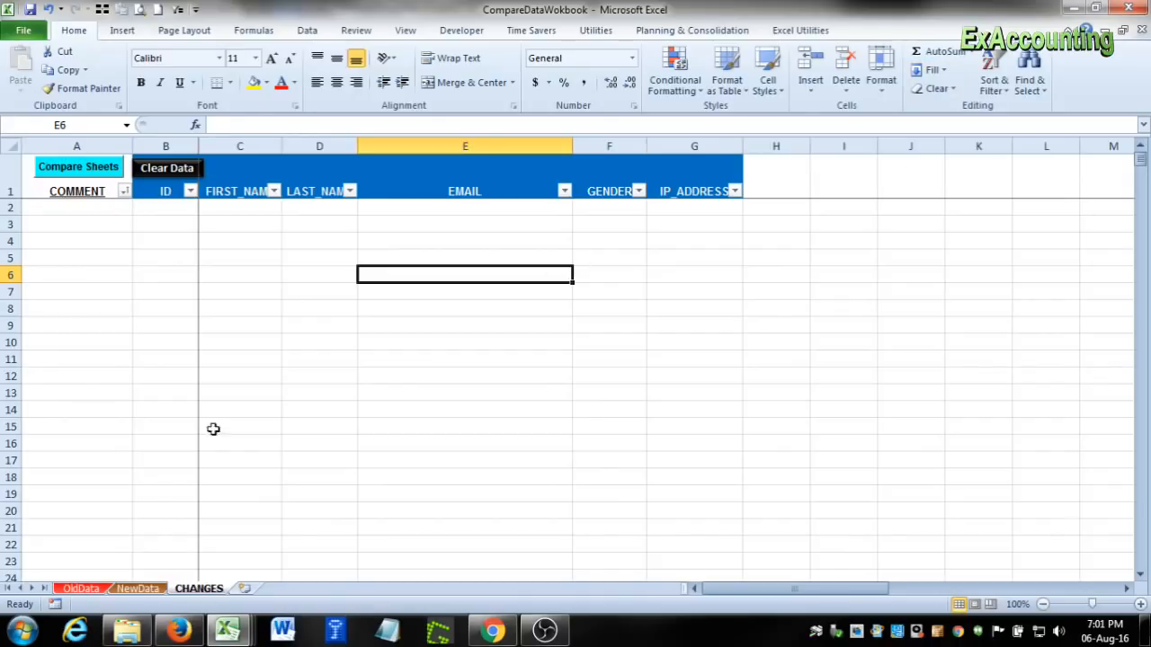
- Browse the data sheet down to its last record, ID 250, then switch sheets
left_click(138, 588)
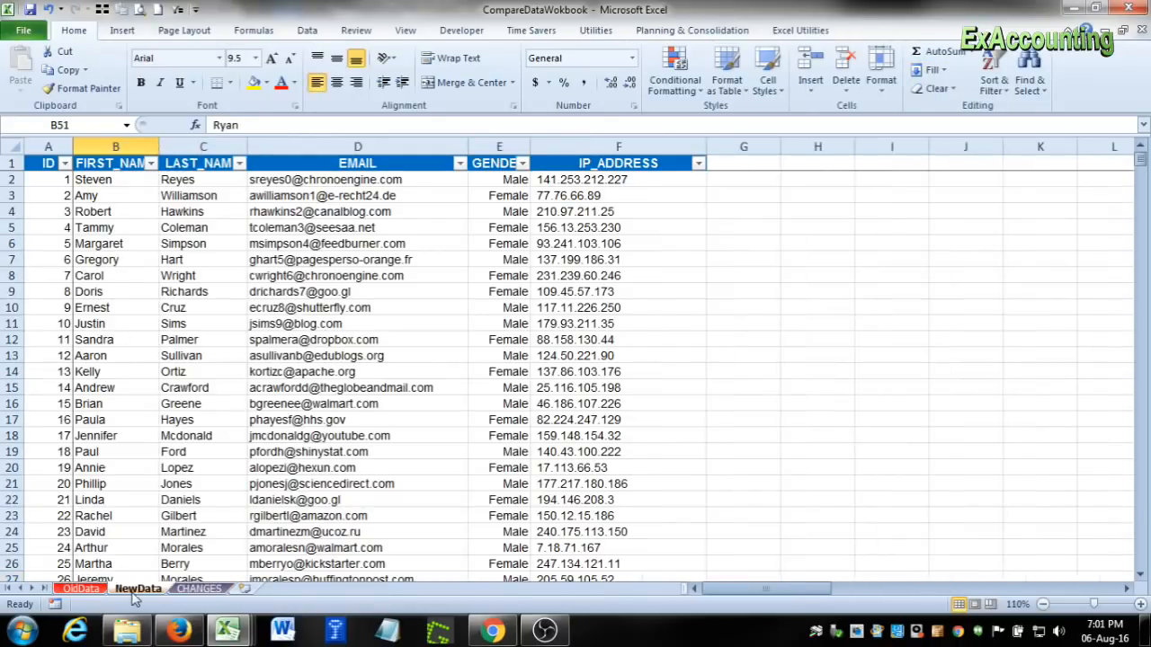
scroll("down", 3)
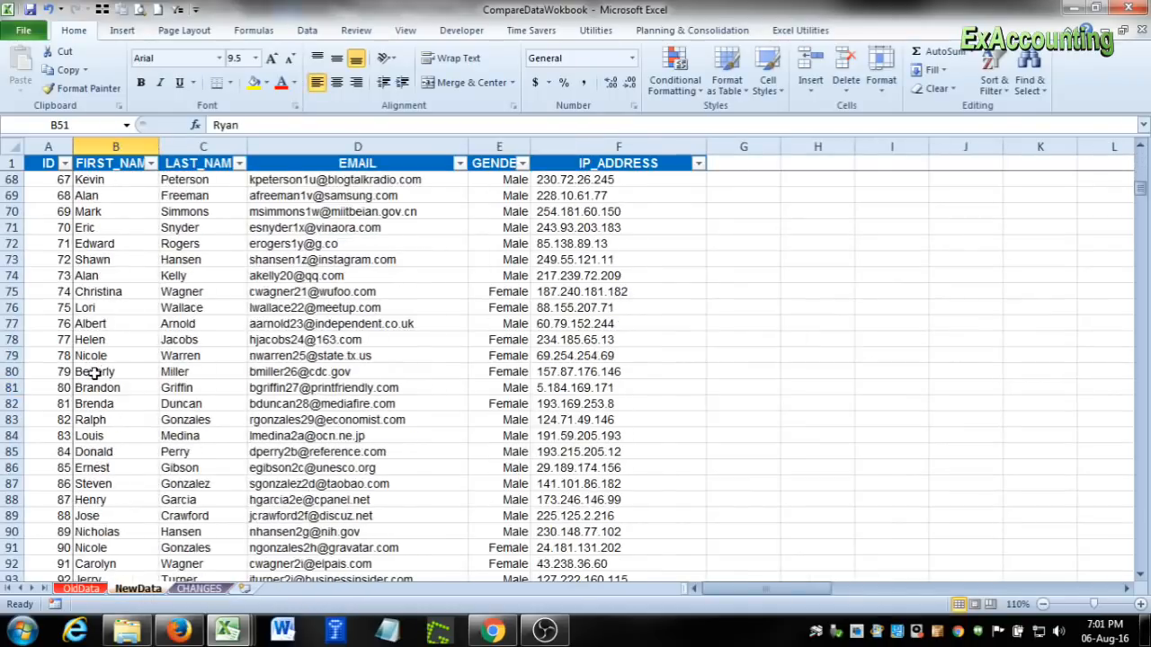
scroll("down", 3)
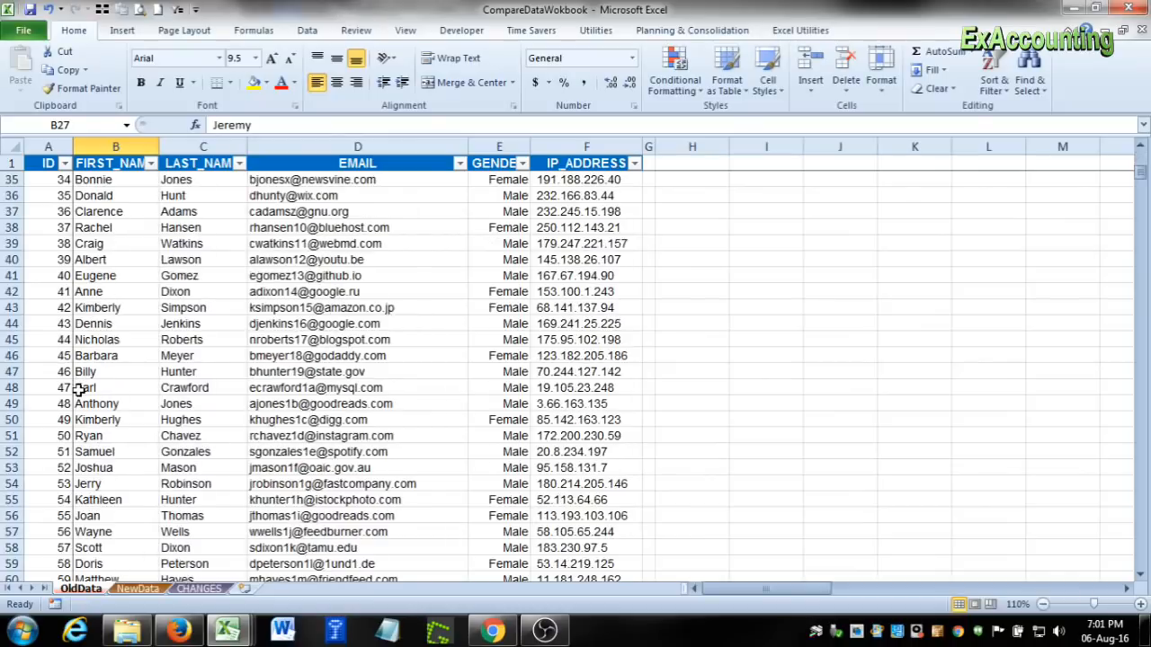
scroll("down", 3)
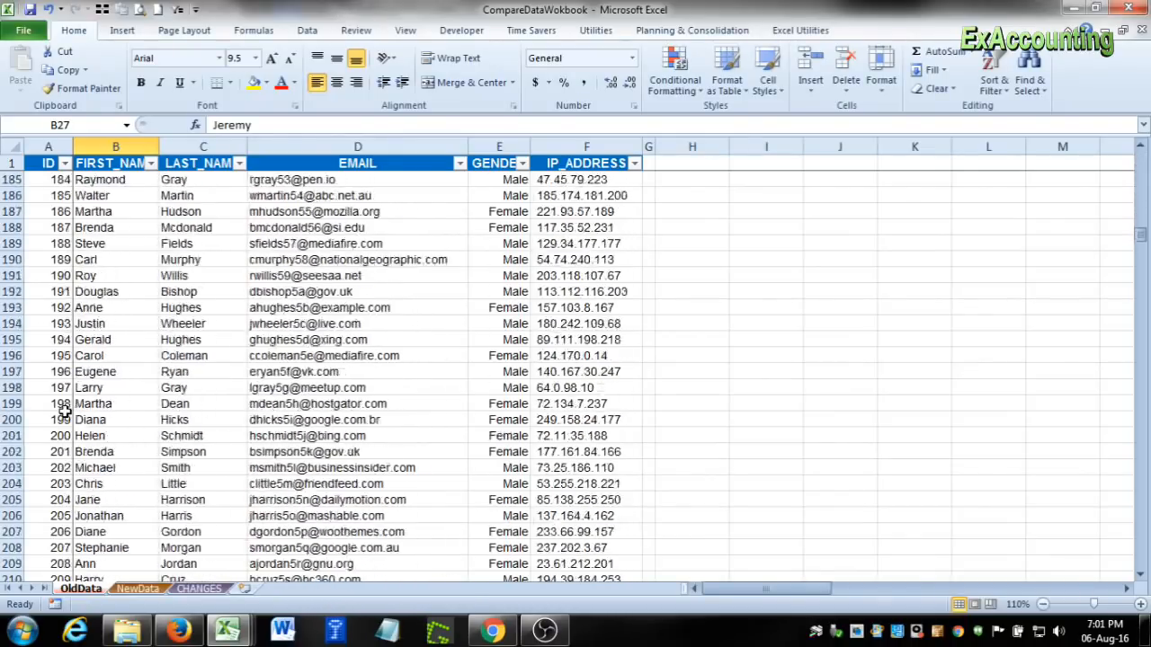
scroll("down", 3)
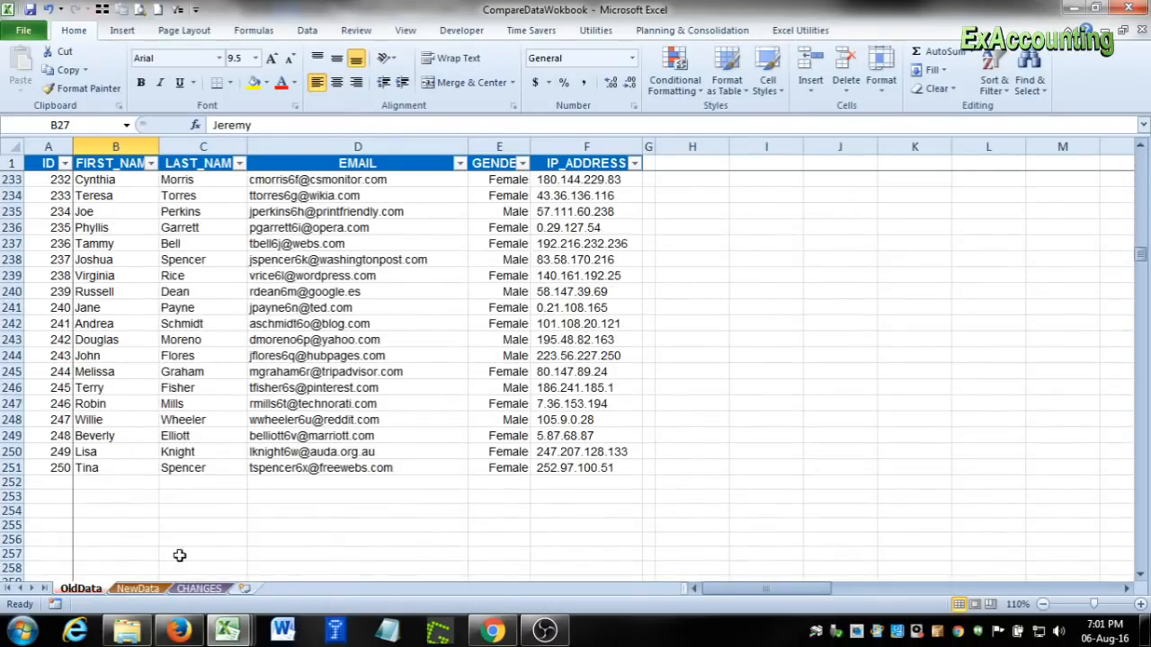
left_click(198, 588)
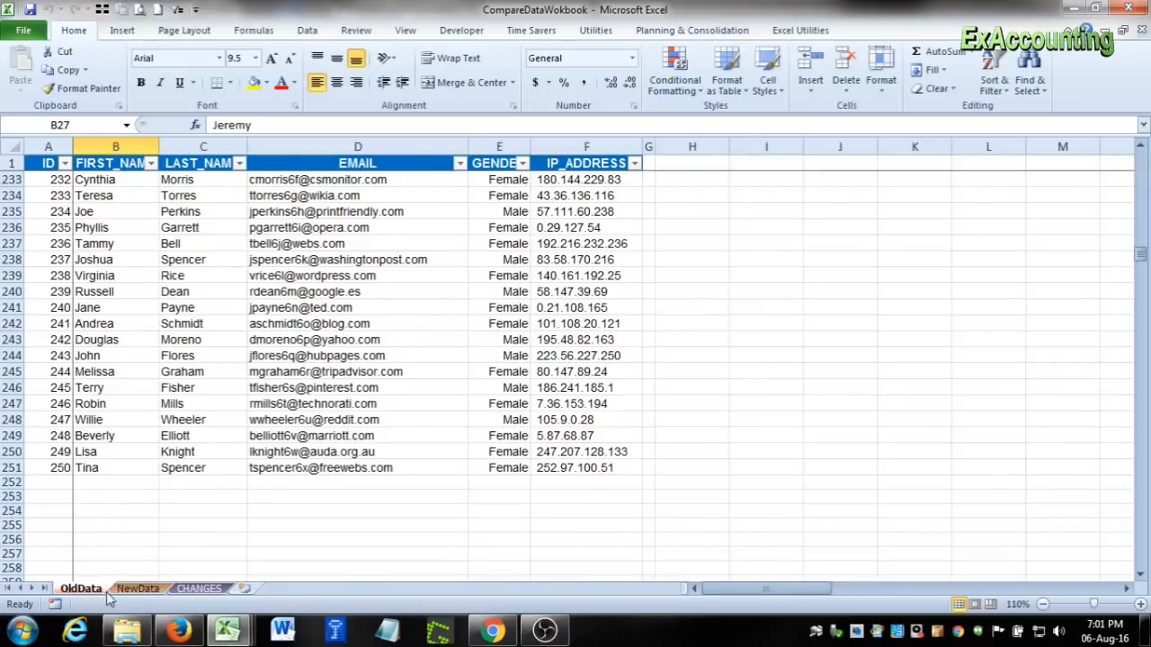
mouse_move(228, 629)
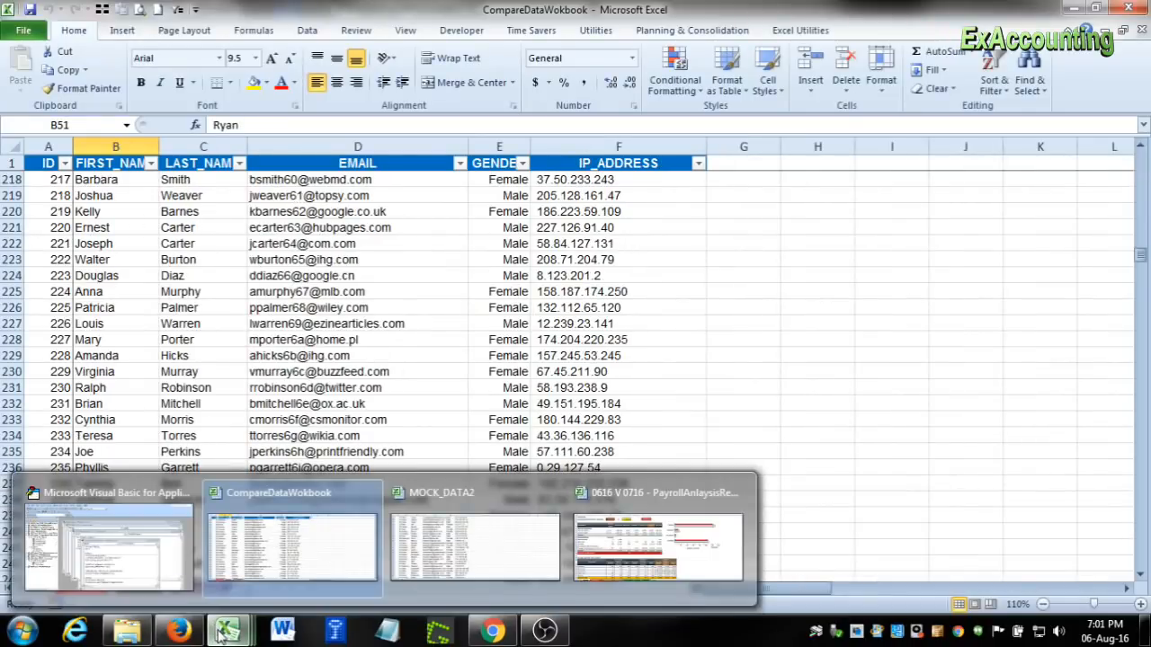
- Switch to MOCK_DATA2, scroll to ID 300 and select records 291–300
left_click(474, 544)
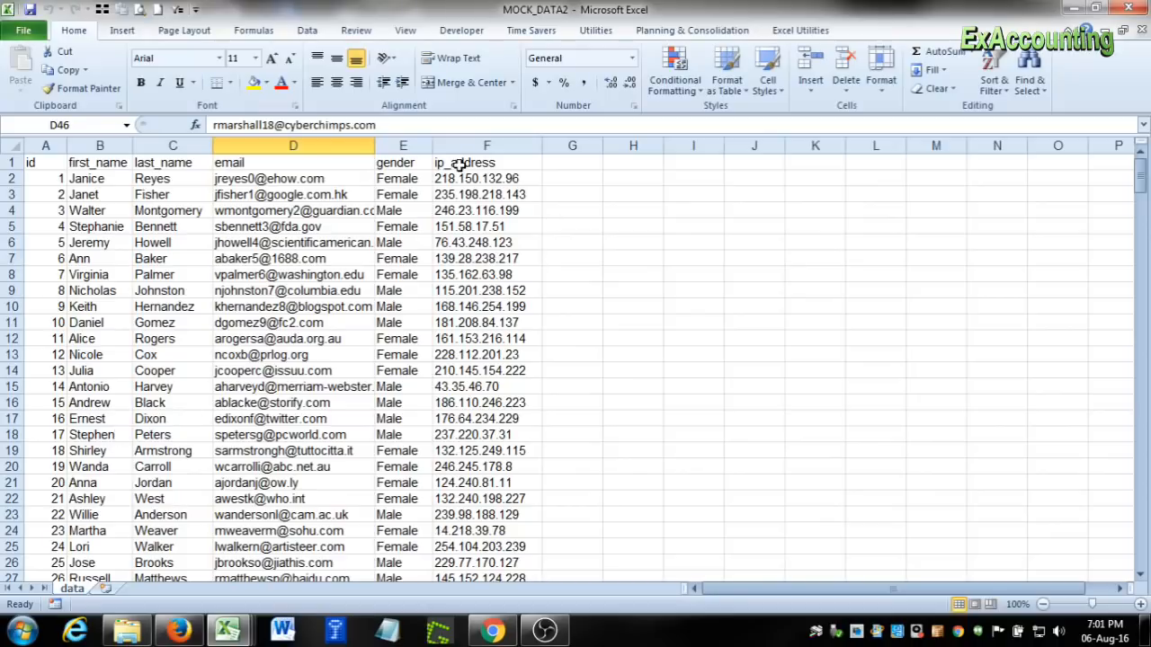
mouse_move(40, 184)
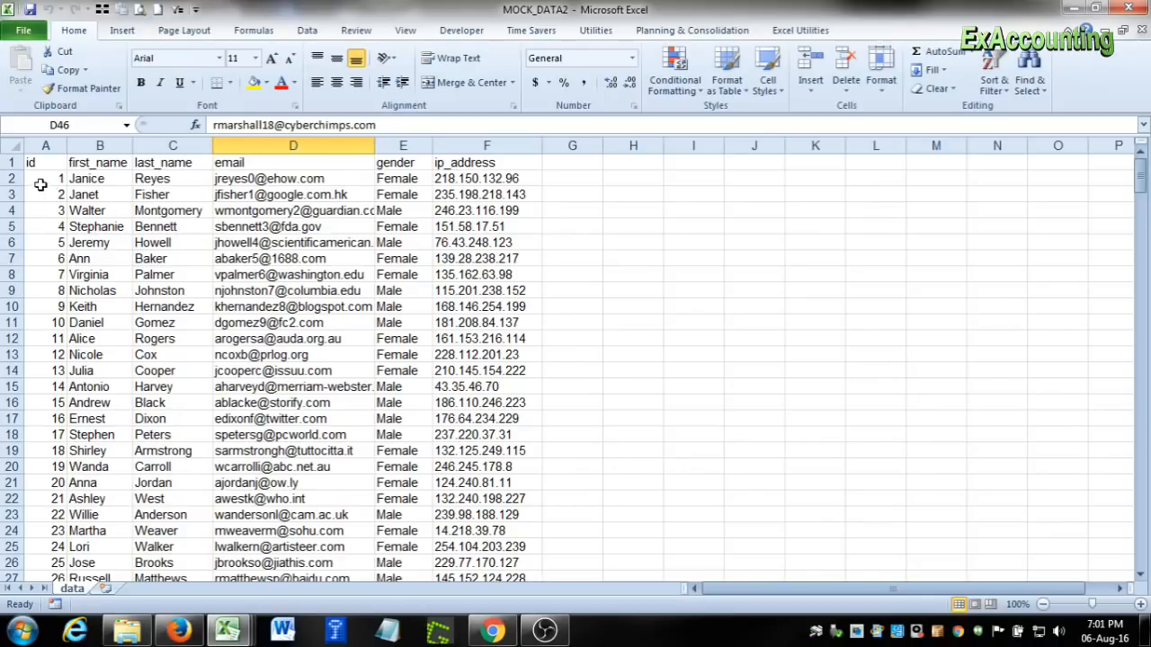
scroll("down", 3)
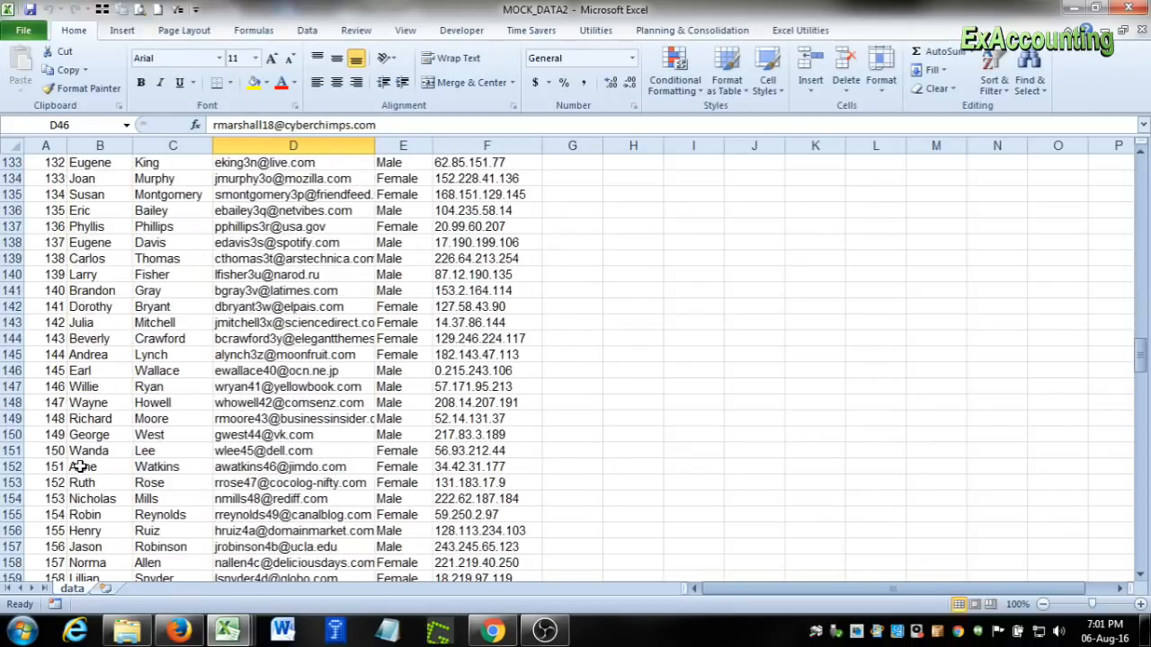
scroll("down", 3)
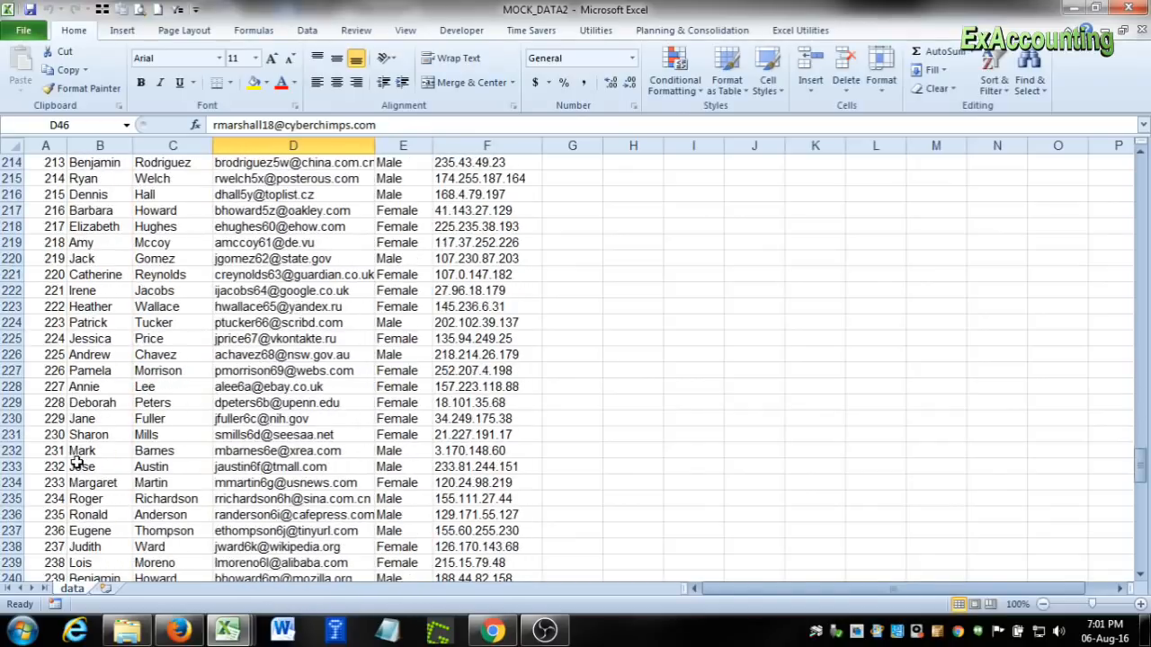
scroll("down", 3)
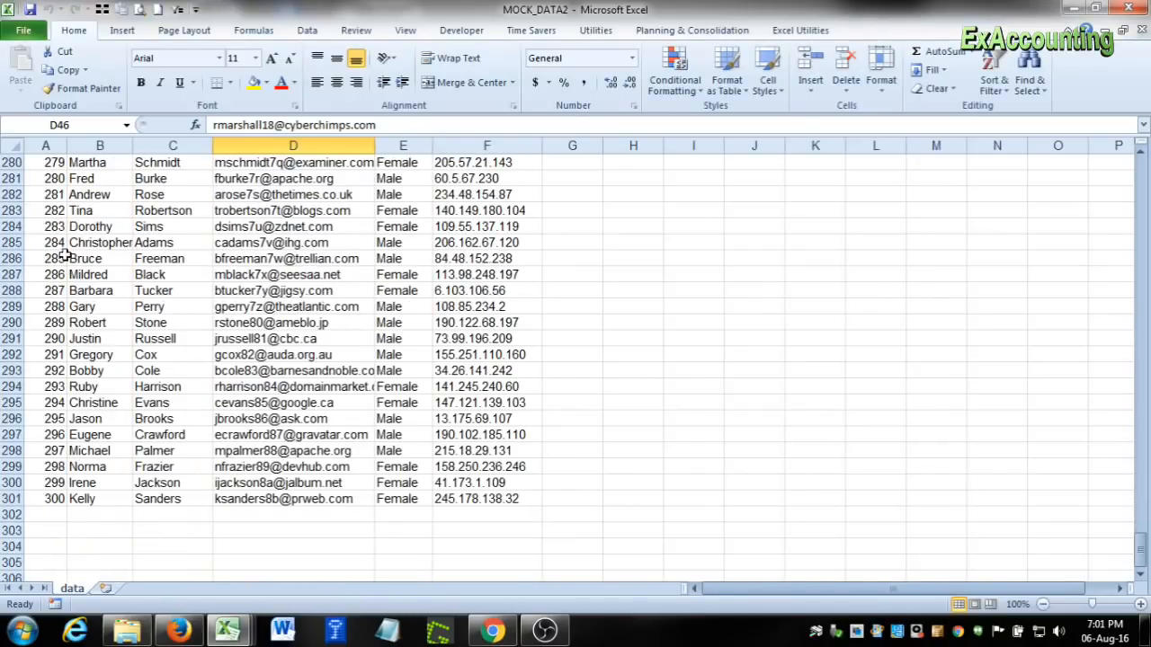
left_click(11, 354)
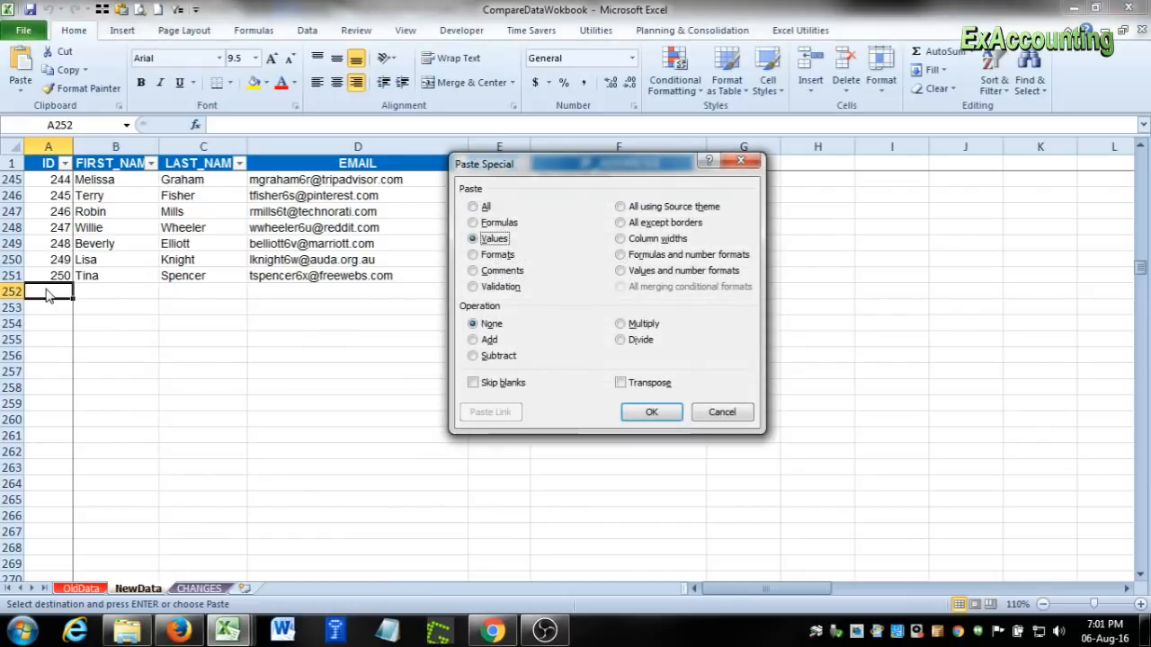
- Paste records 291–300 below ID 250 as values only, then go to CHANGES
left_click(651, 411)
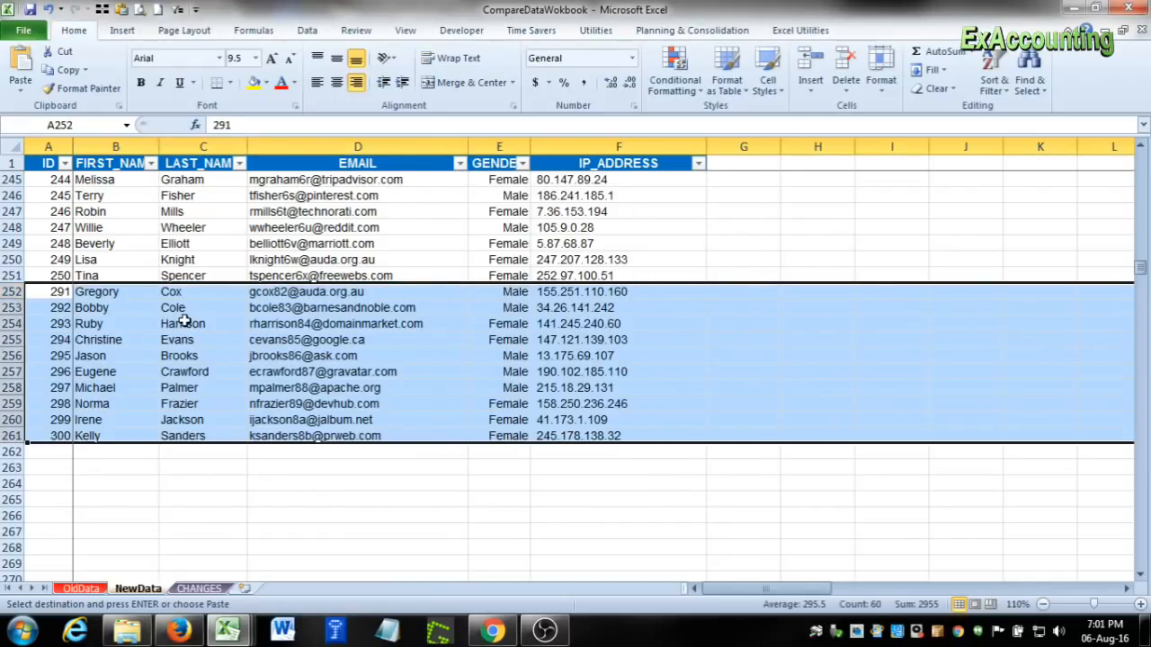
left_click(202, 324)
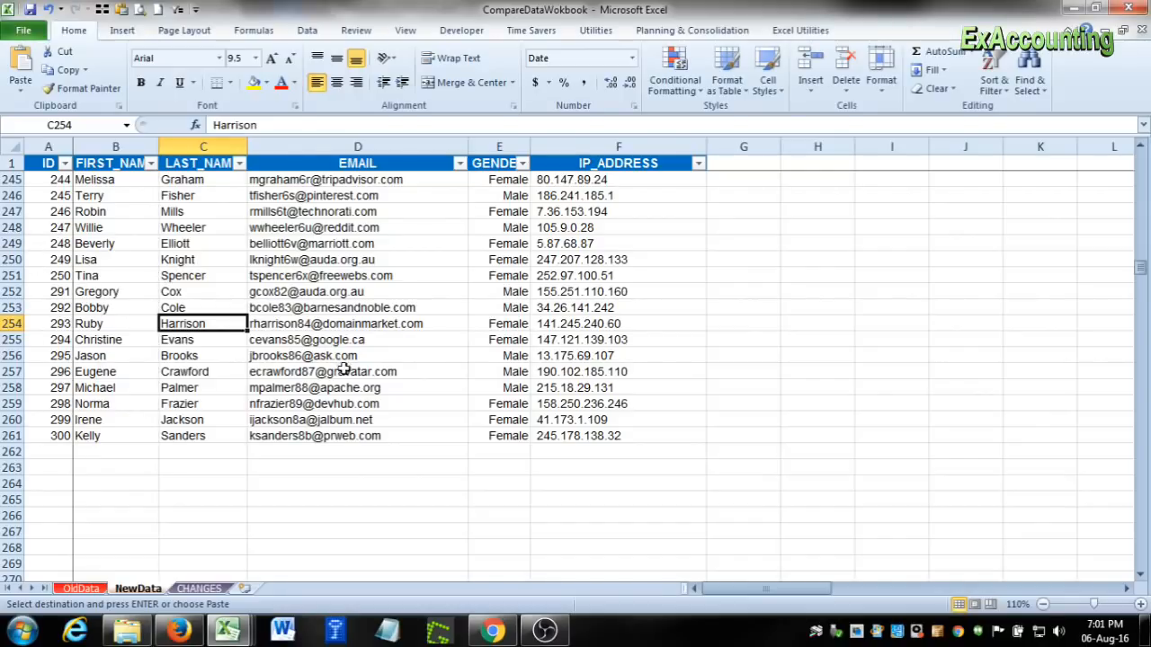
left_click(357, 356)
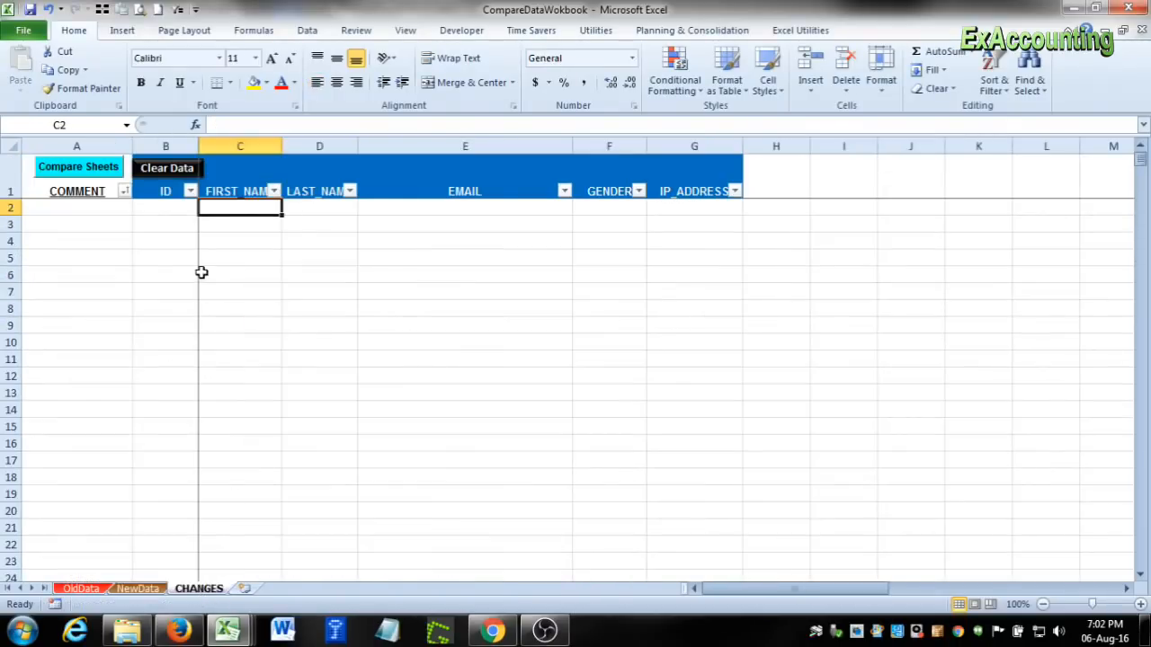
- Clear previous results on CHANGES and run Compare Sheets on OldData versus NewData
left_click(239, 274)
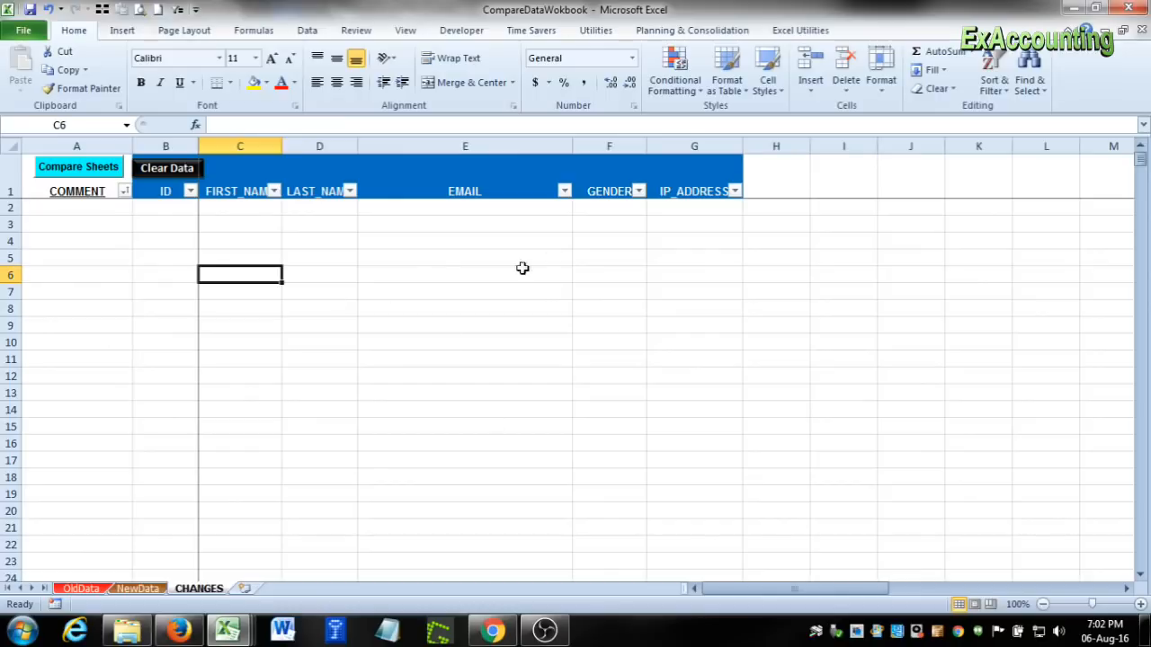
mouse_move(197, 209)
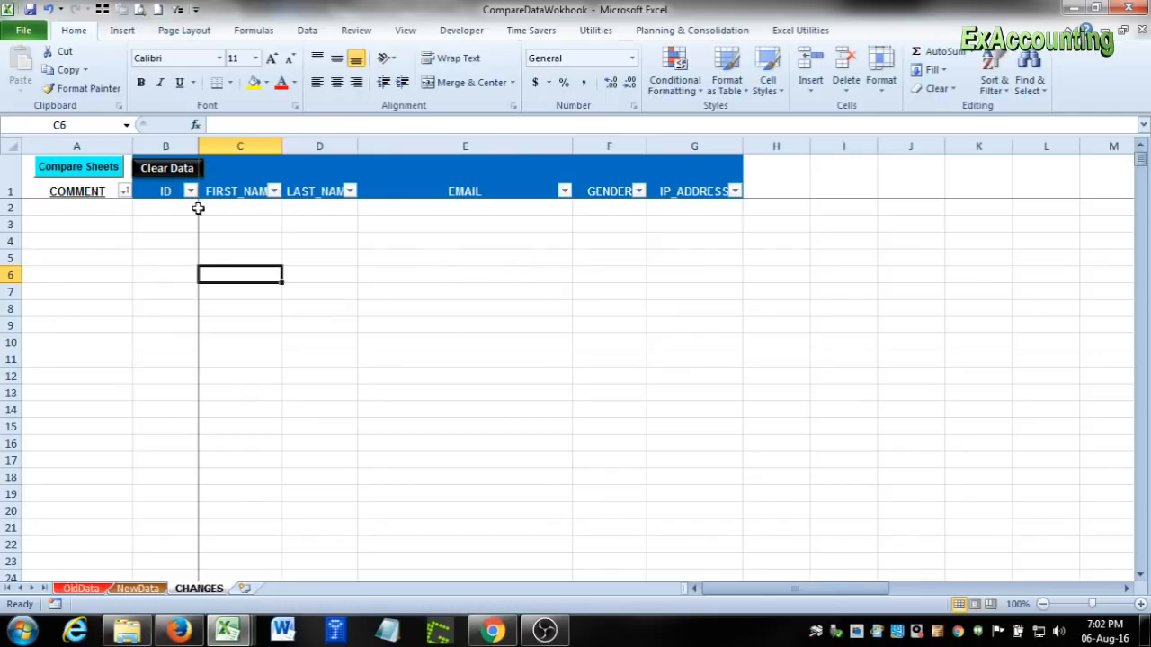
mouse_move(284, 440)
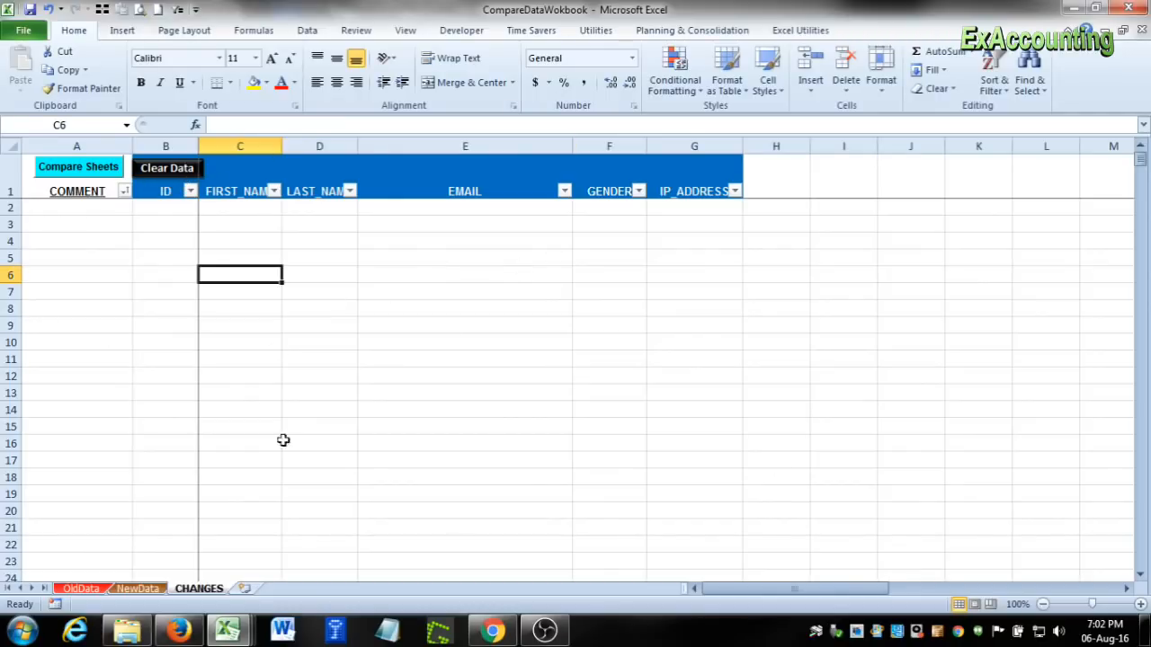
left_click(166, 168)
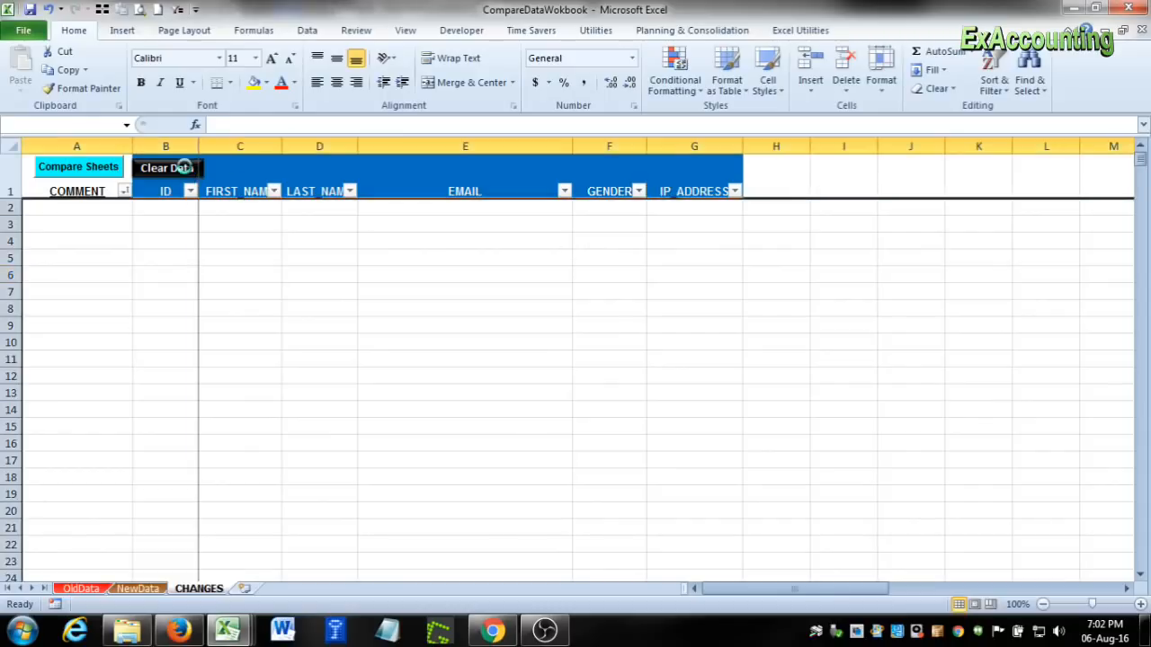
left_click(239, 274)
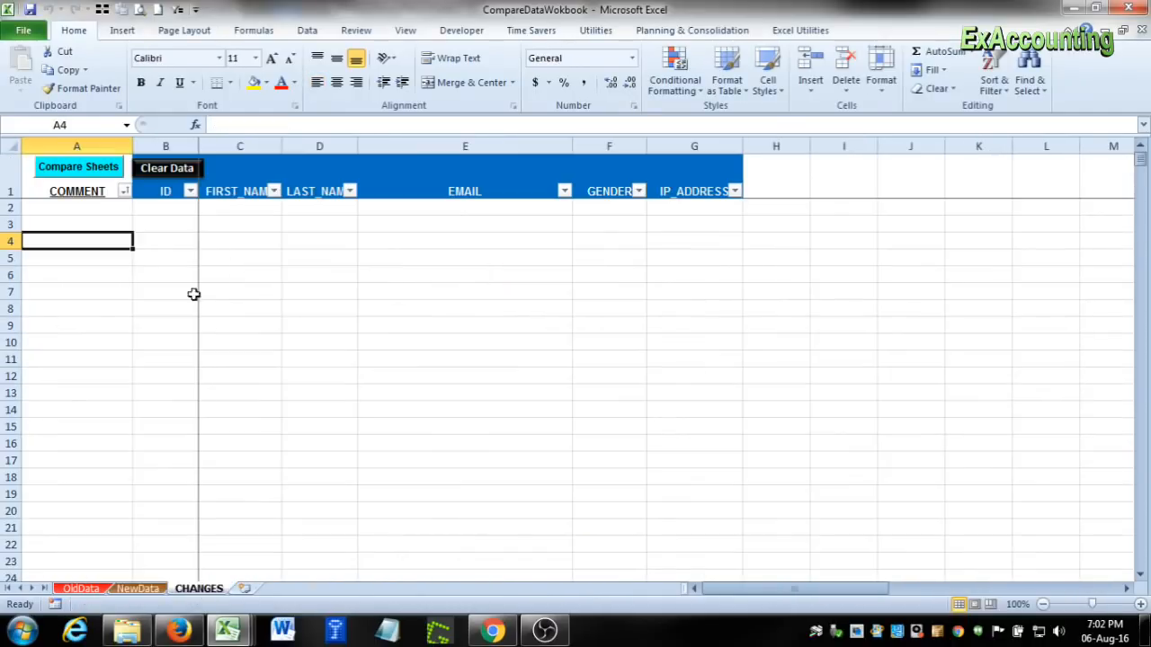
mouse_move(297, 227)
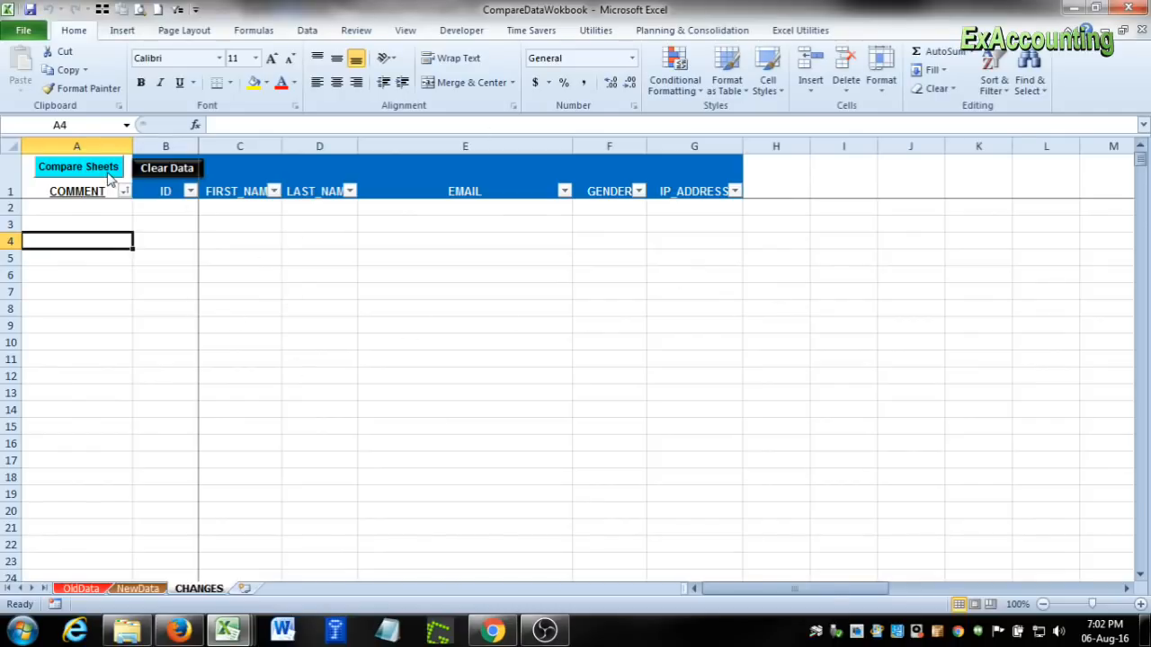
left_click(77, 166)
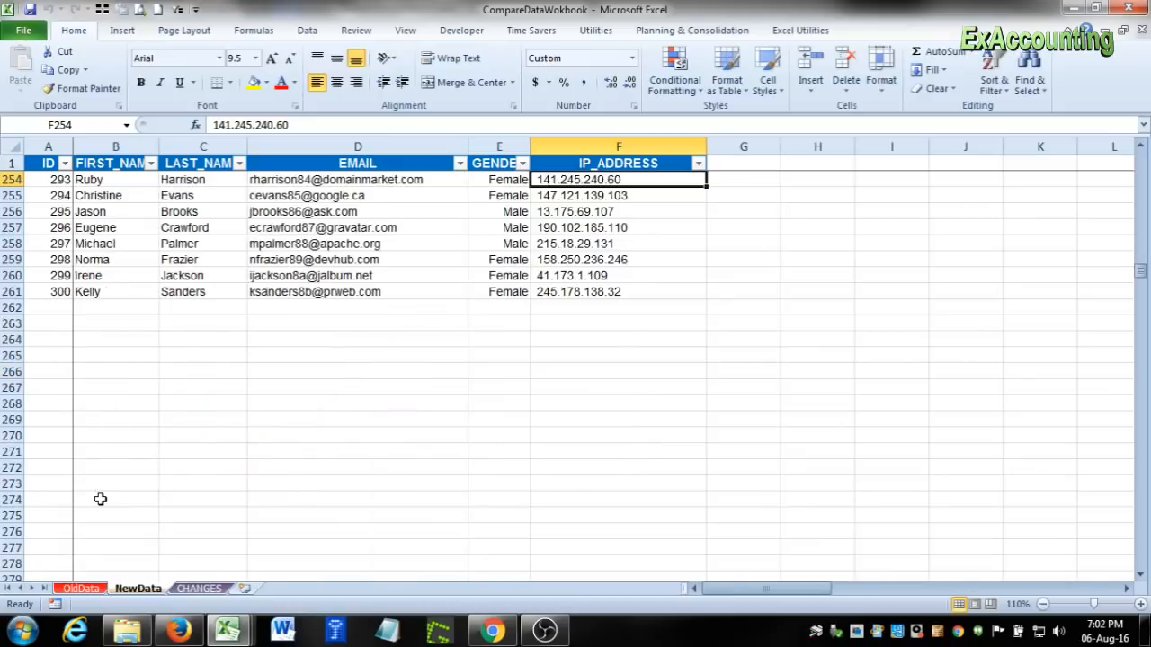
- Mark new IDs 291–297 on NewData and review their green ADD rows and IPs on CHANGES
scroll("up", 3)
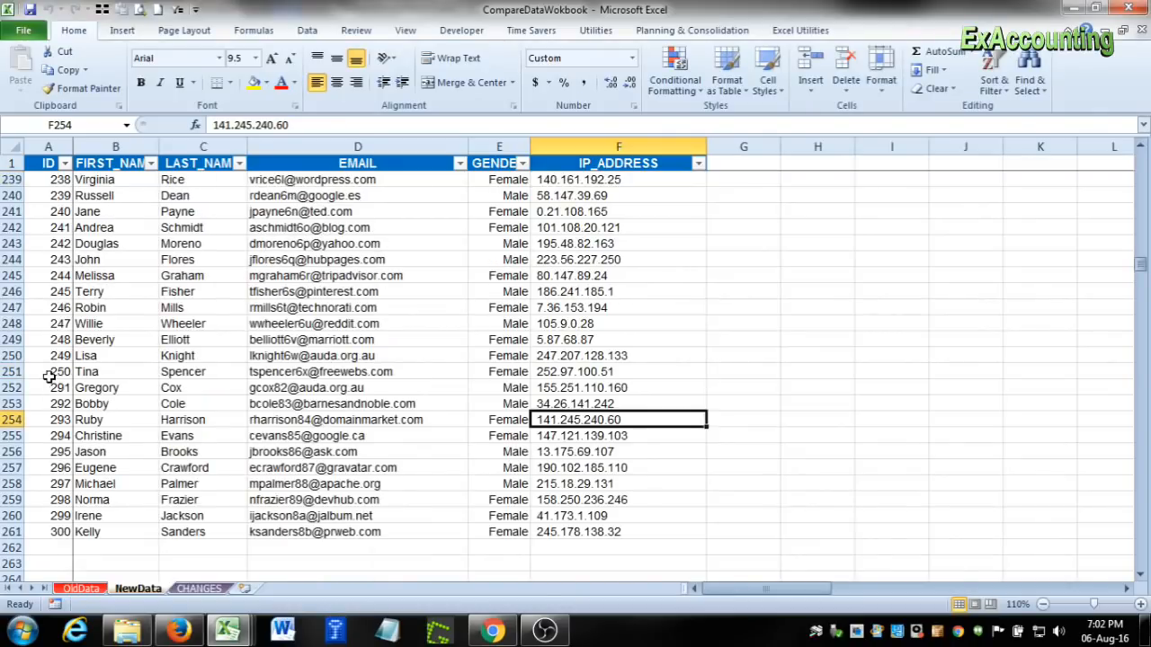
left_click_drag(49, 388, 49, 484)
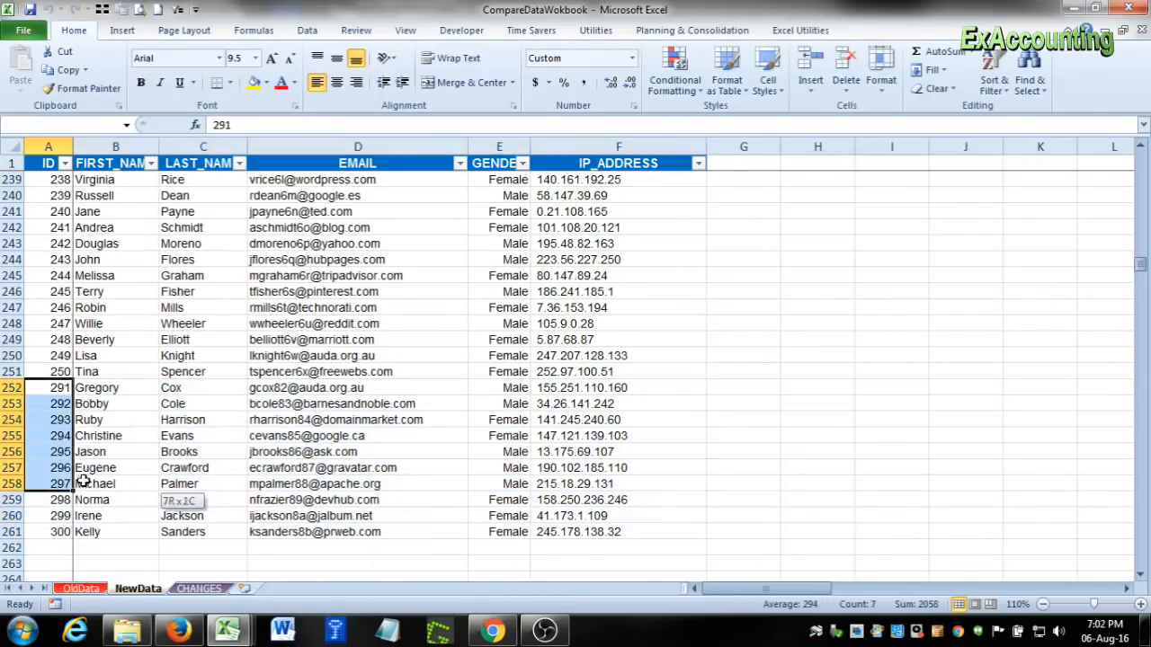
left_click(49, 387)
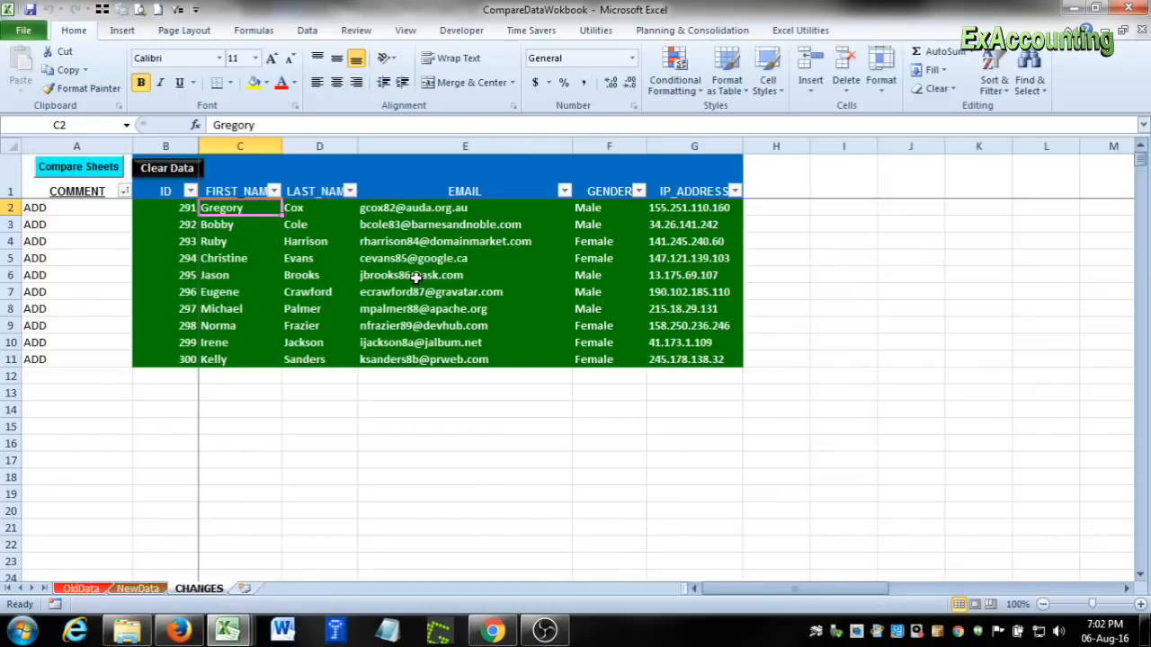
left_click(694, 224)
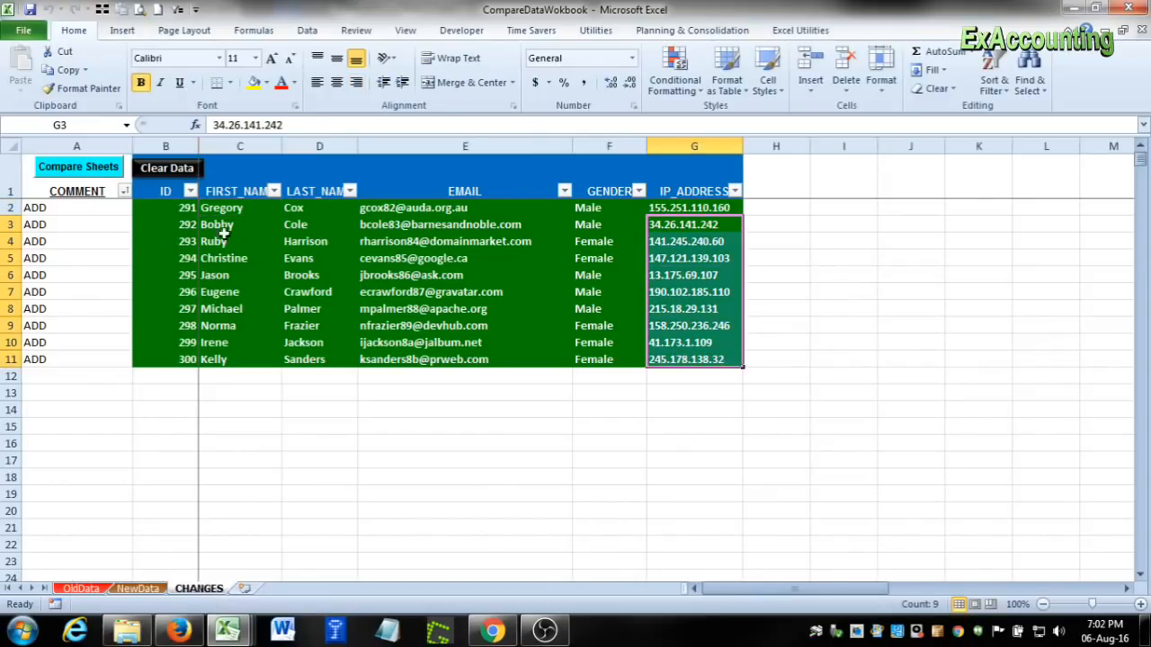
left_click(465, 275)
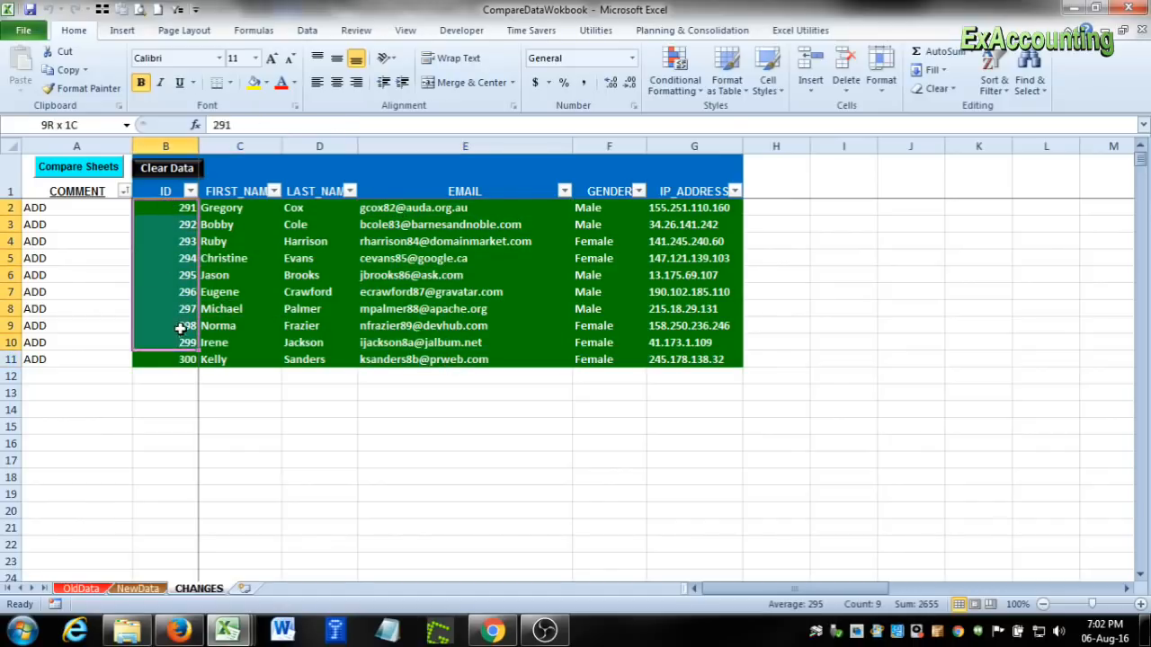
left_click(465, 476)
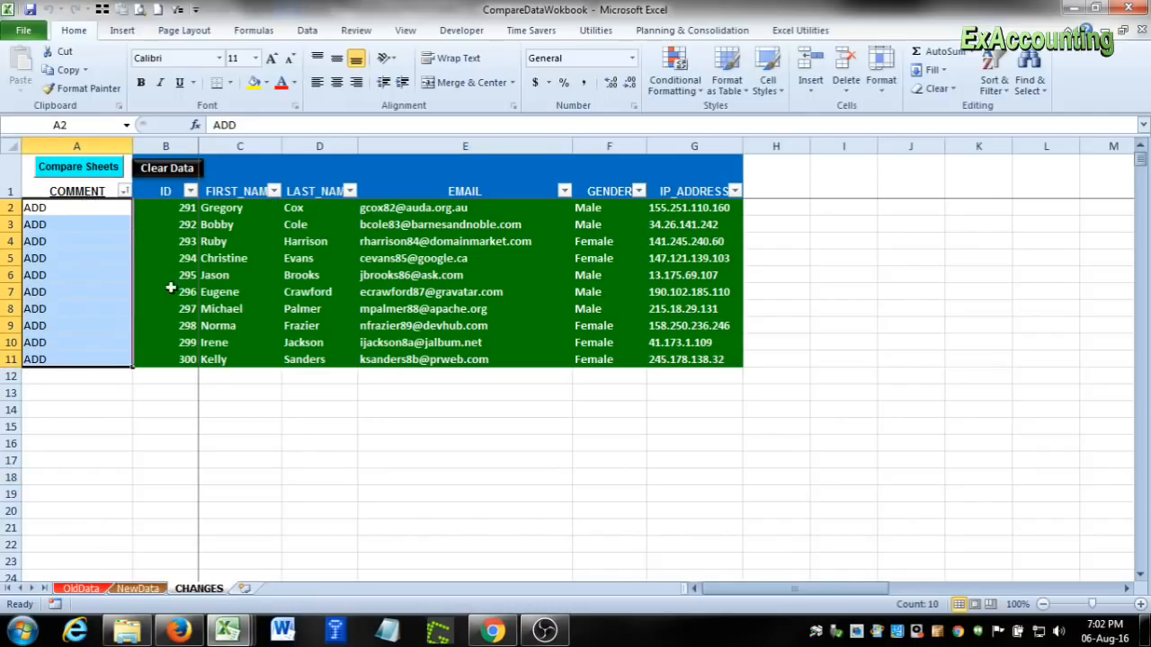
mouse_move(484, 290)
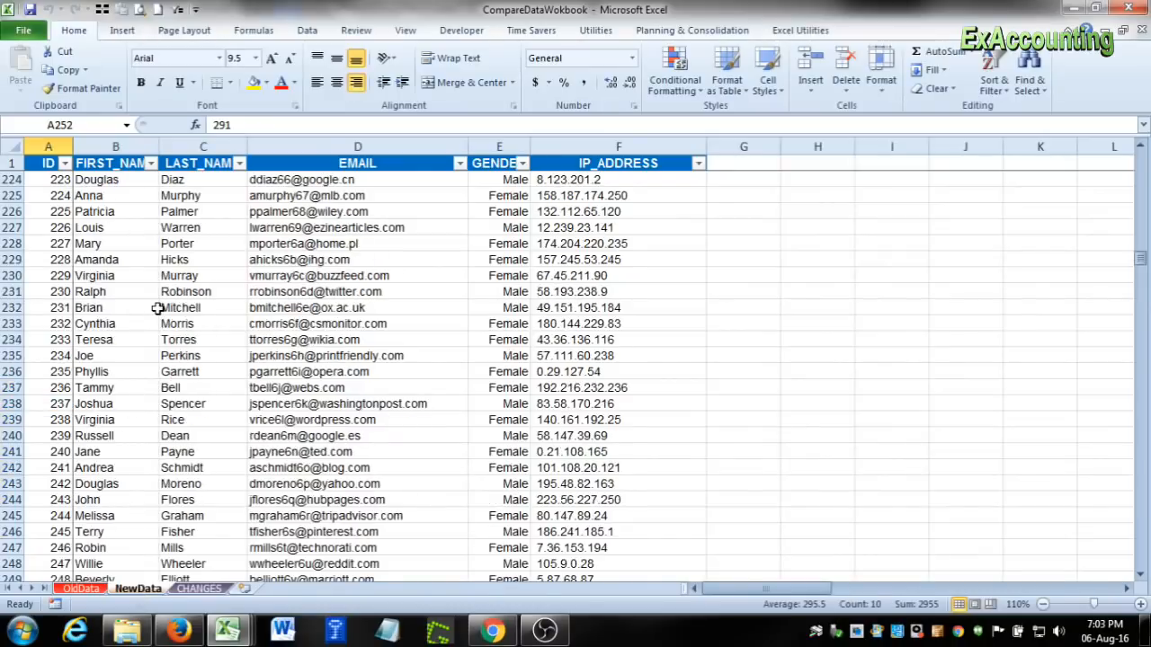
- Switch to MOCK_DATA2, jump to the top and scroll through its records
scroll("up", 3)
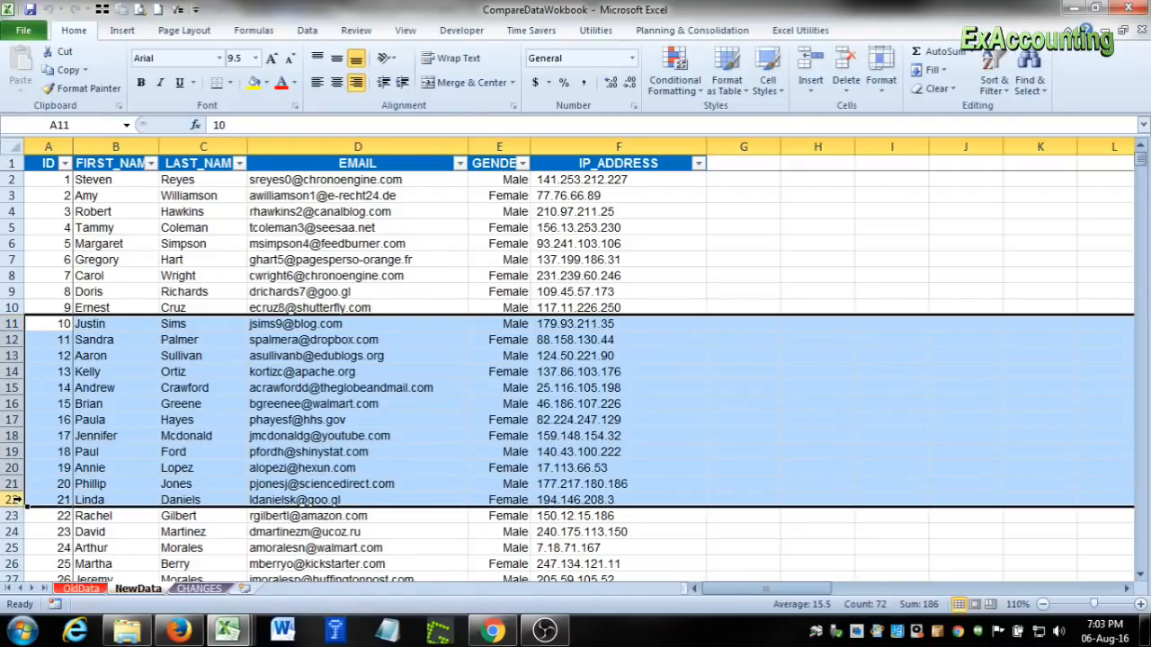
left_click(357, 259)
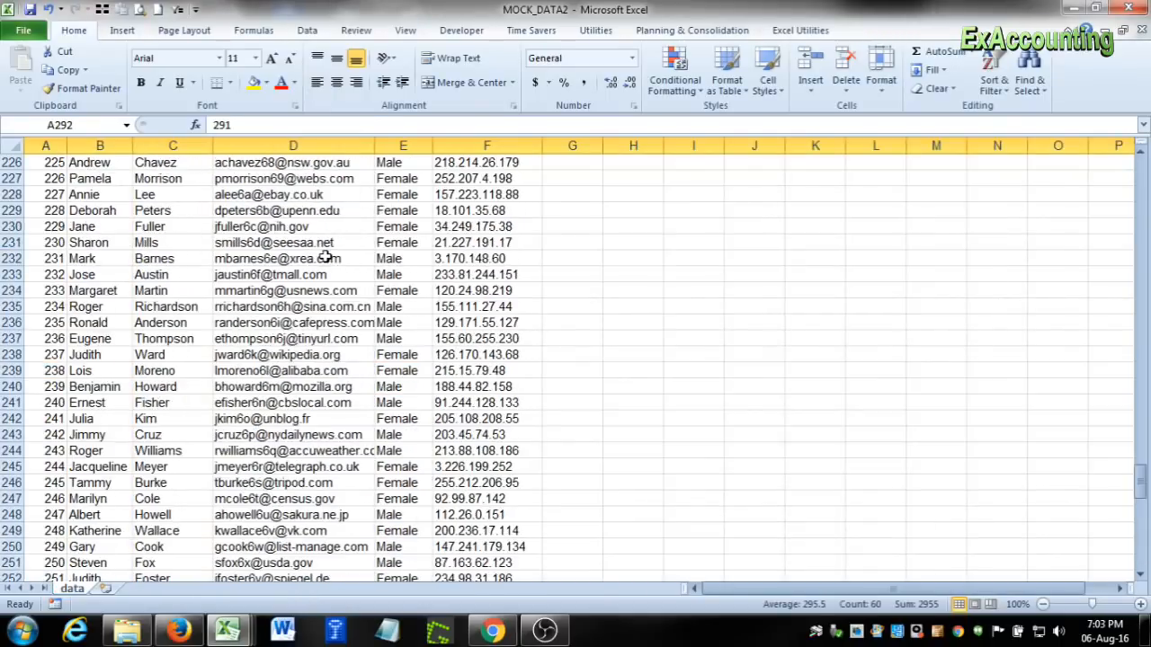
key("ctrl+Home")
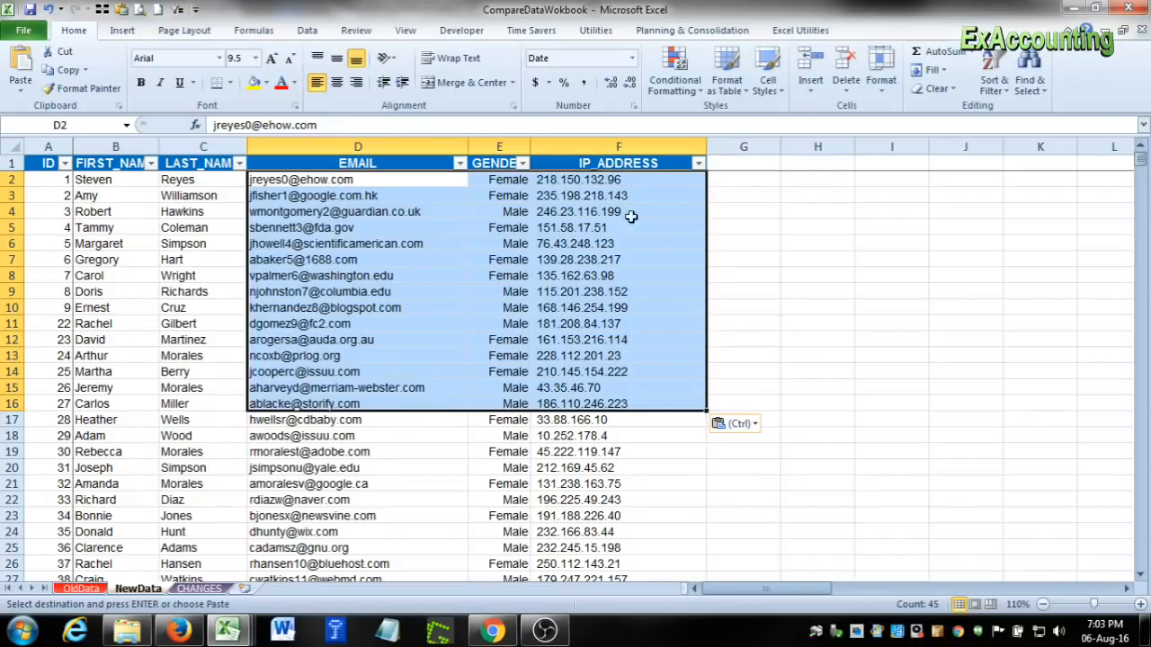
scroll("down", 3)
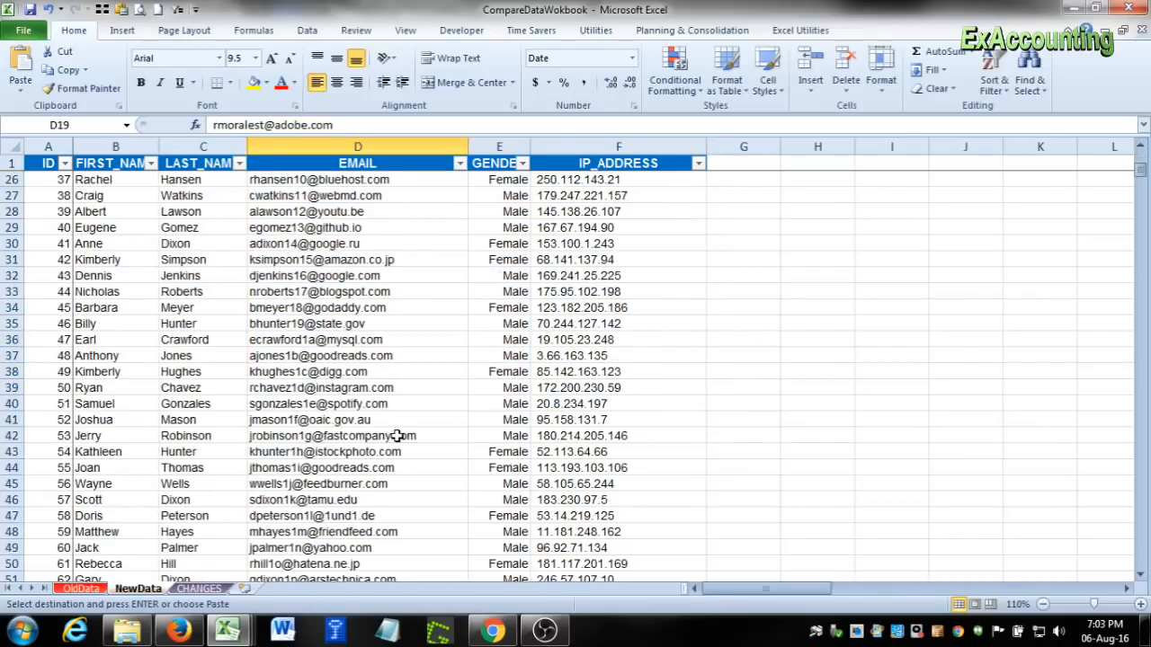
scroll("down", 3)
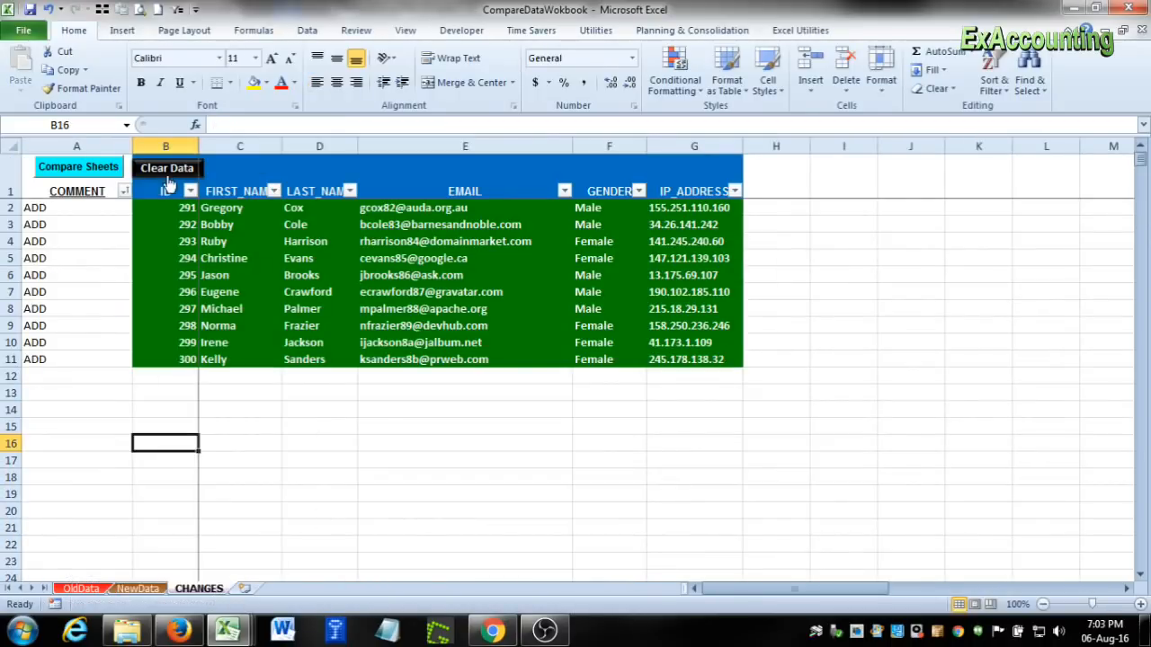
- Clear old results and rerun Compare Sheets, flagging IDs 1–9 CHANGE and 10–21 REMOVE
left_click(167, 168)
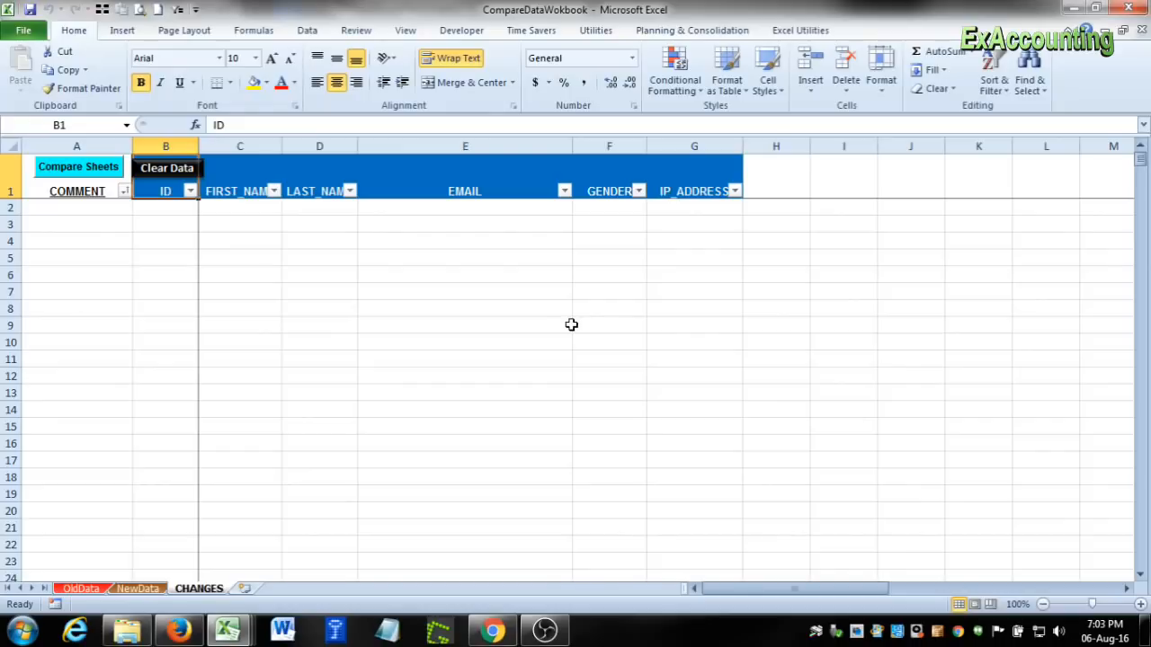
left_click(76, 241)
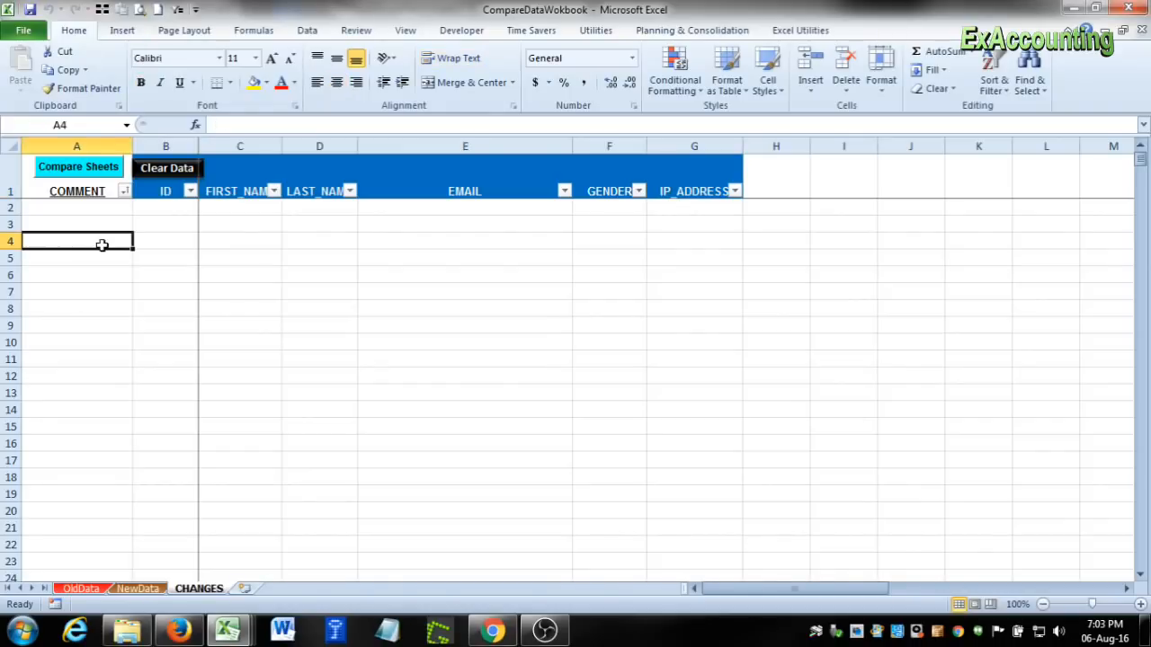
left_click(319, 360)
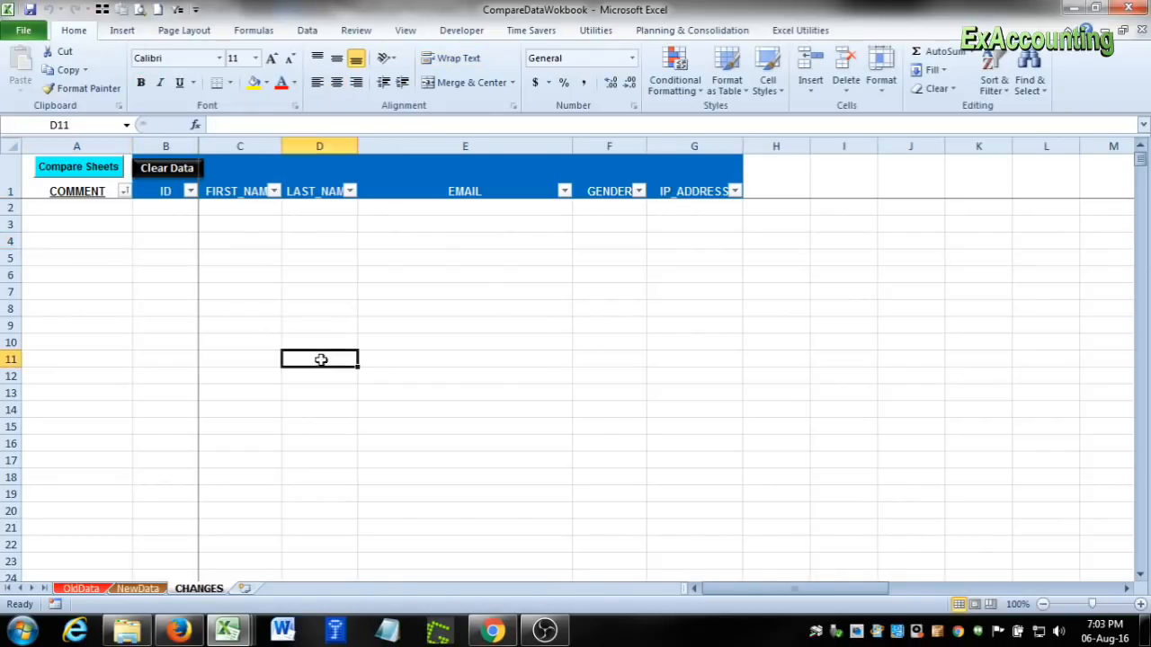
left_click(77, 166)
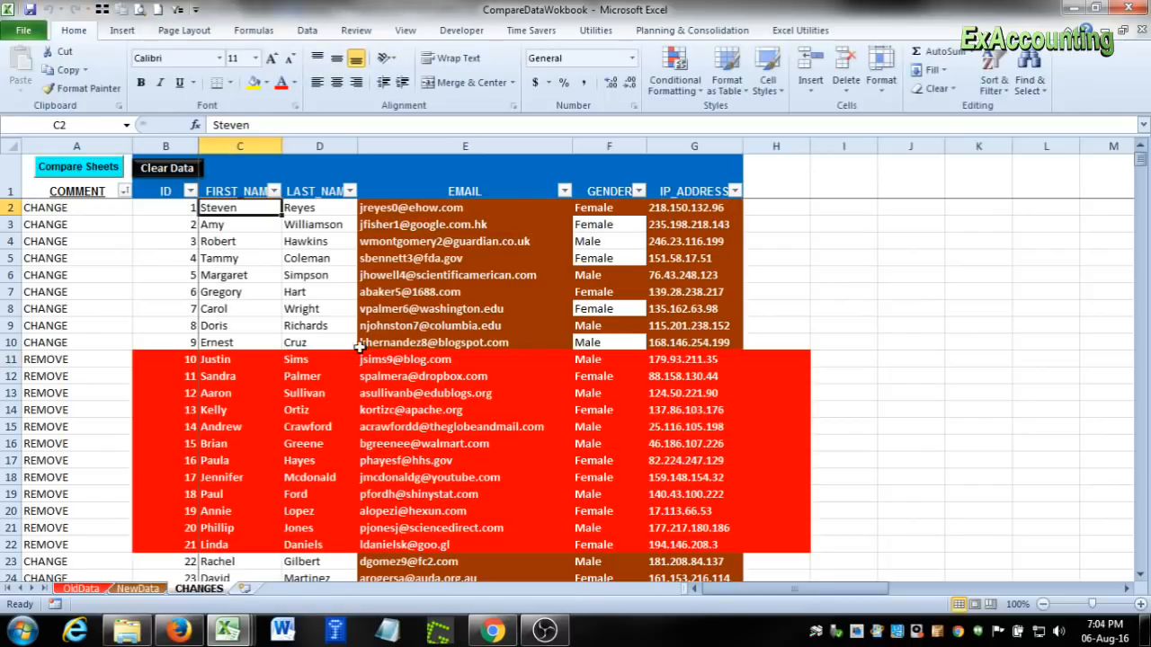
mouse_move(189, 308)
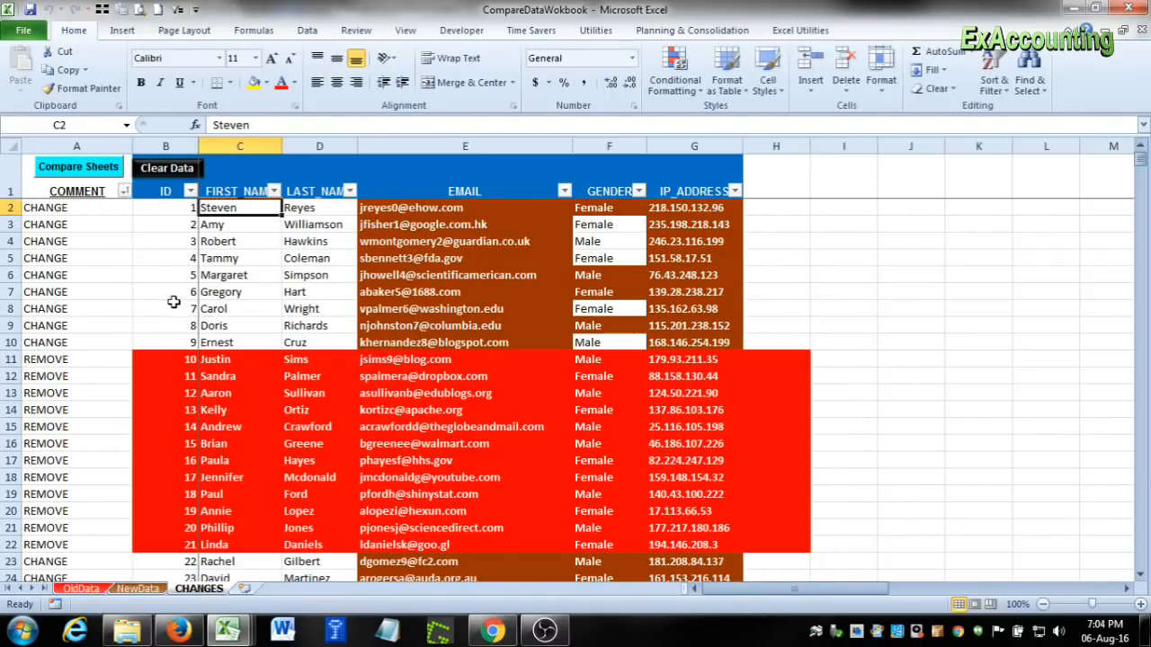
left_click(465, 258)
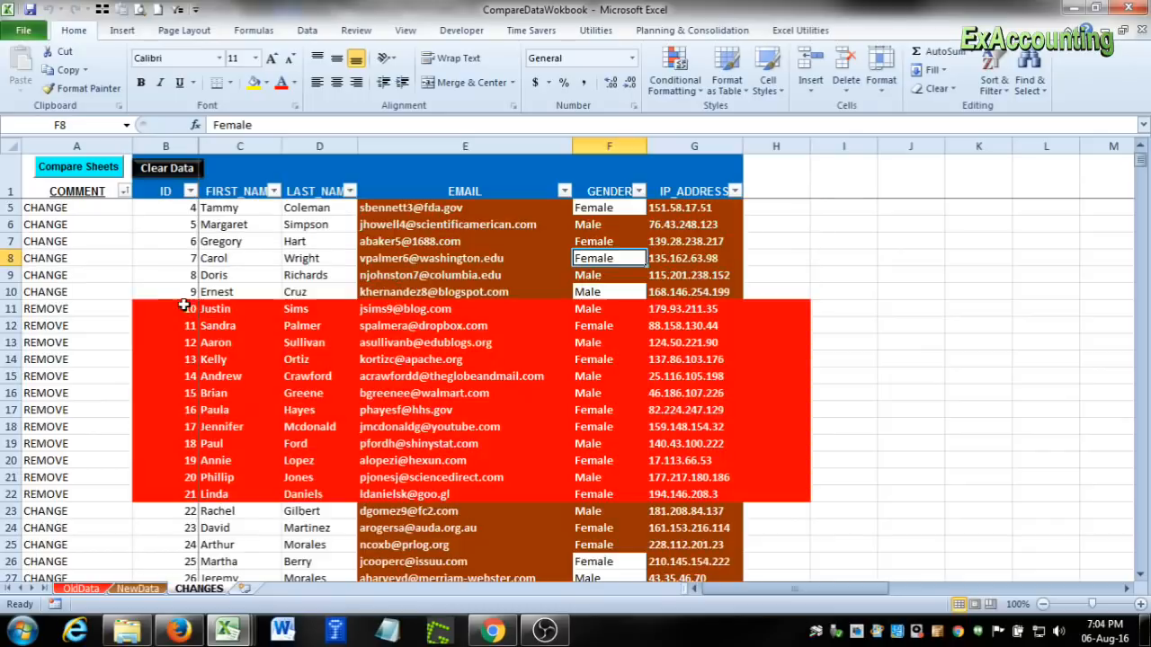
scroll("up", 3)
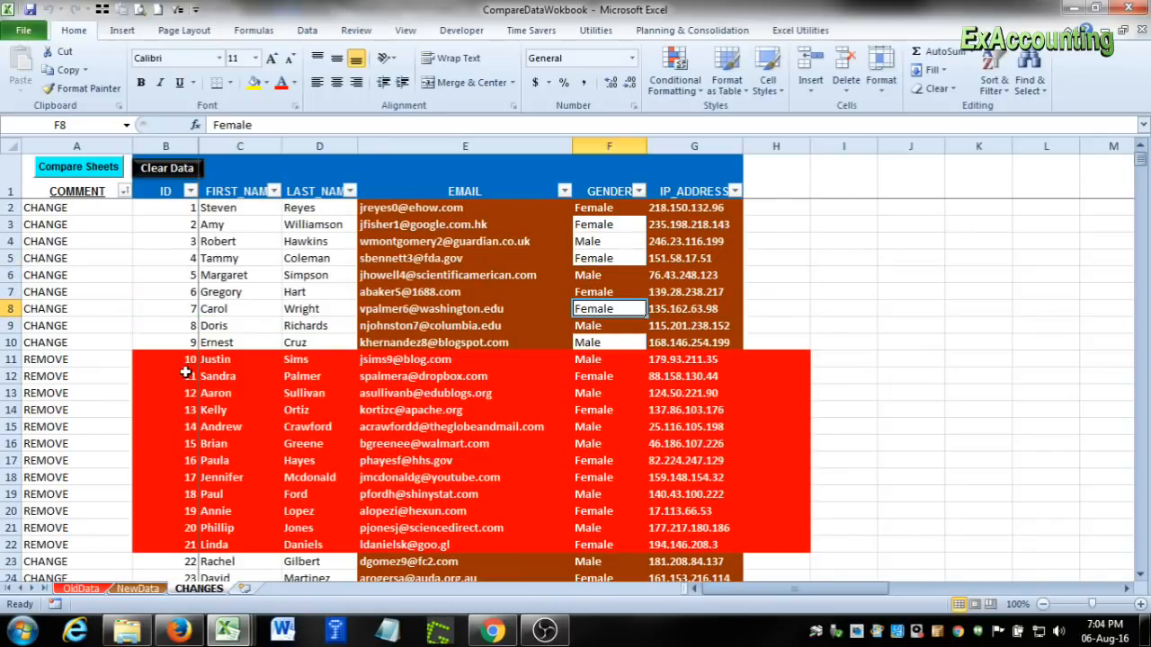
scroll("down", 3)
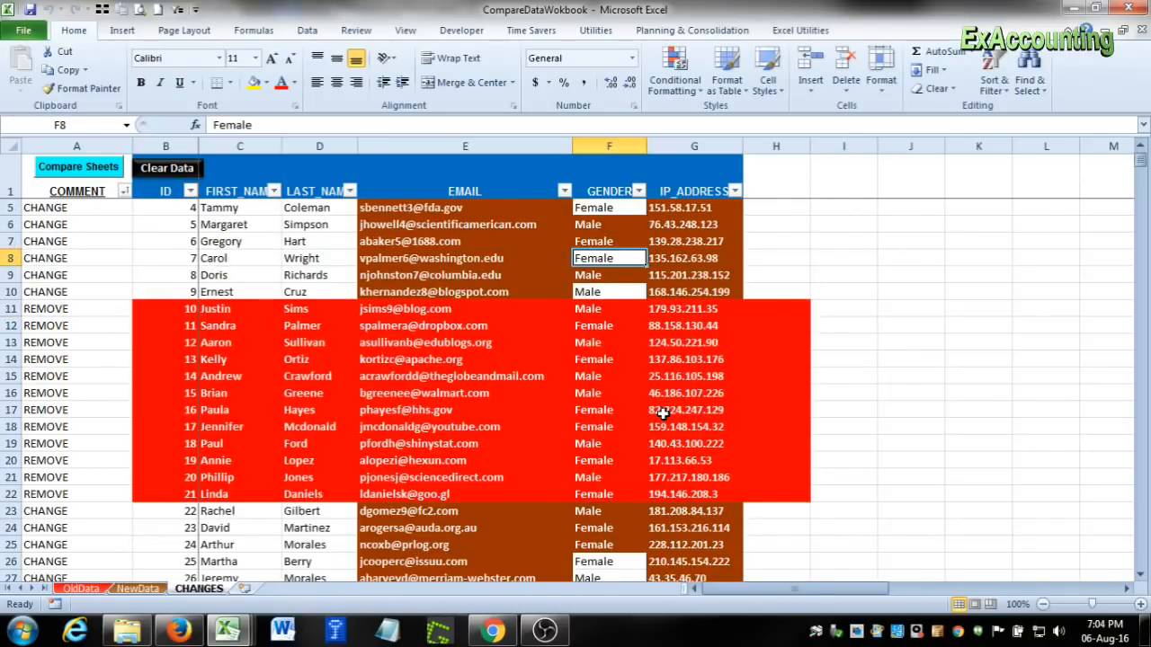
scroll("up", 3)
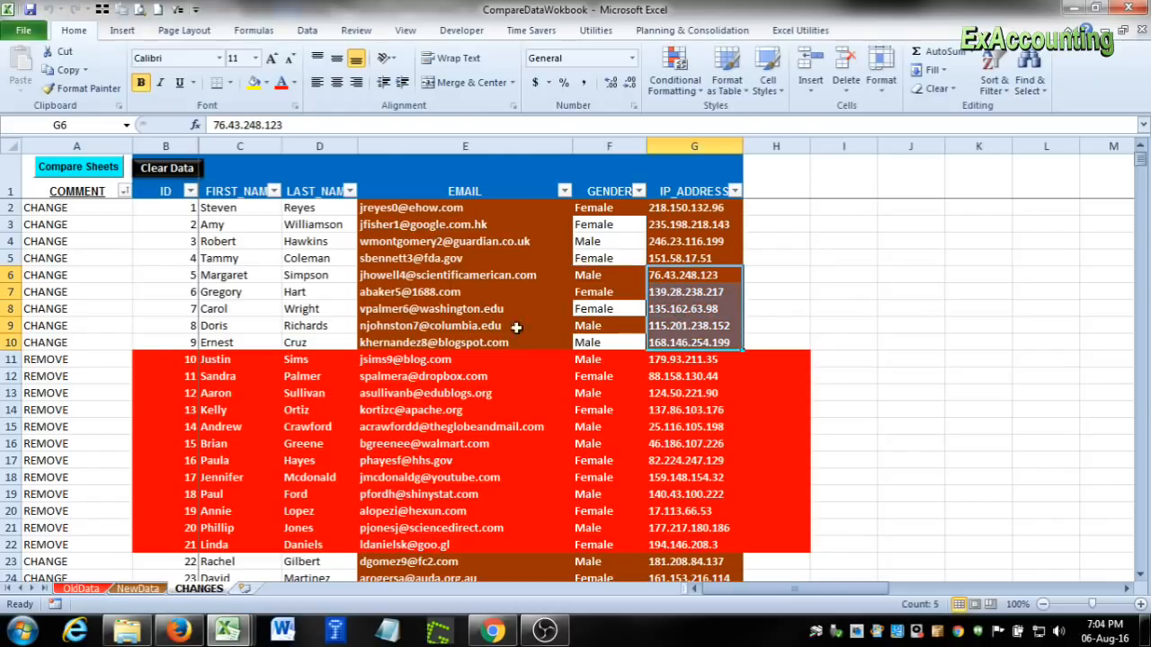
scroll("down", 3)
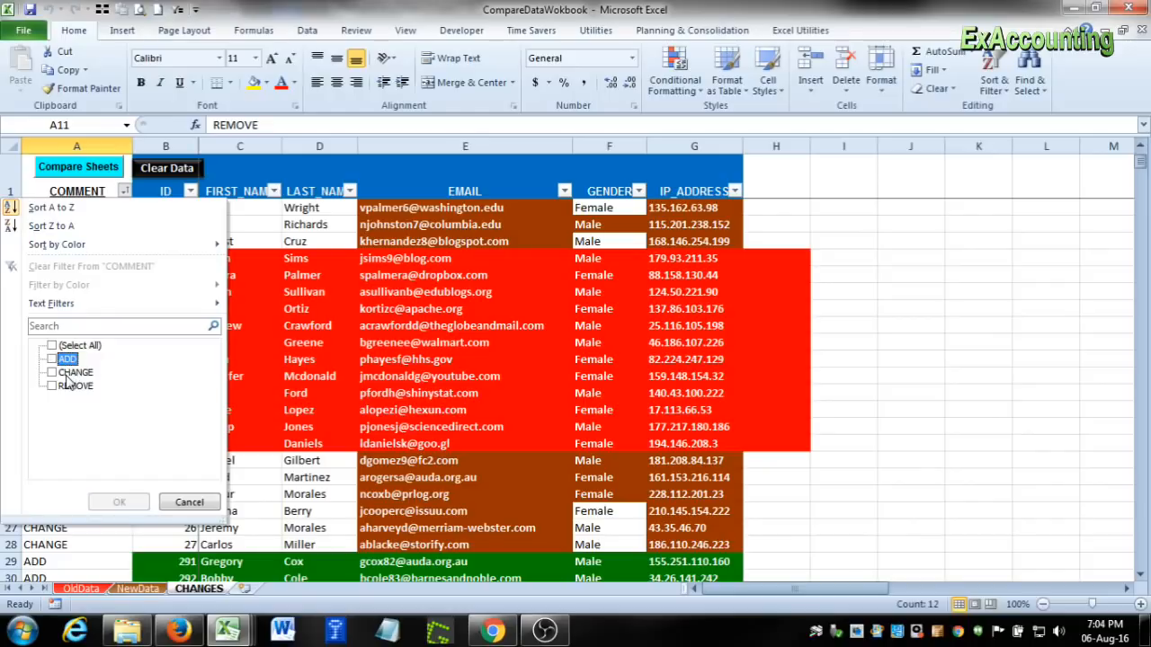
- Filter COMMENT to REMOVE rows, select their details, then refilter to the 15 CHANGE rows
left_click(119, 502)
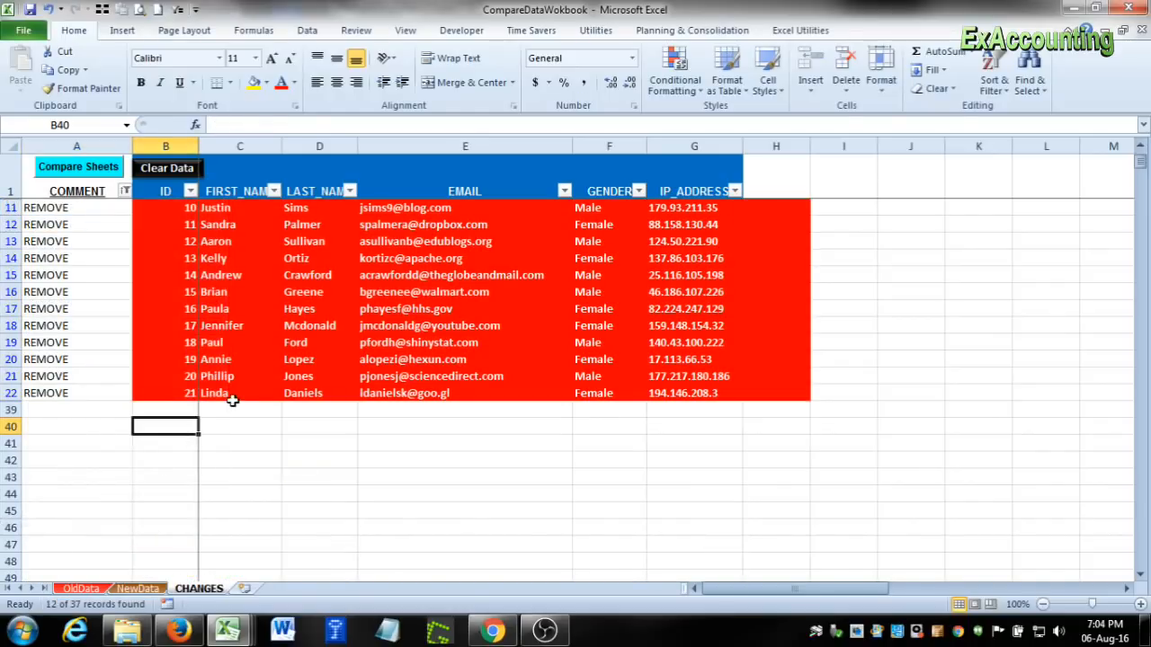
mouse_move(484, 263)
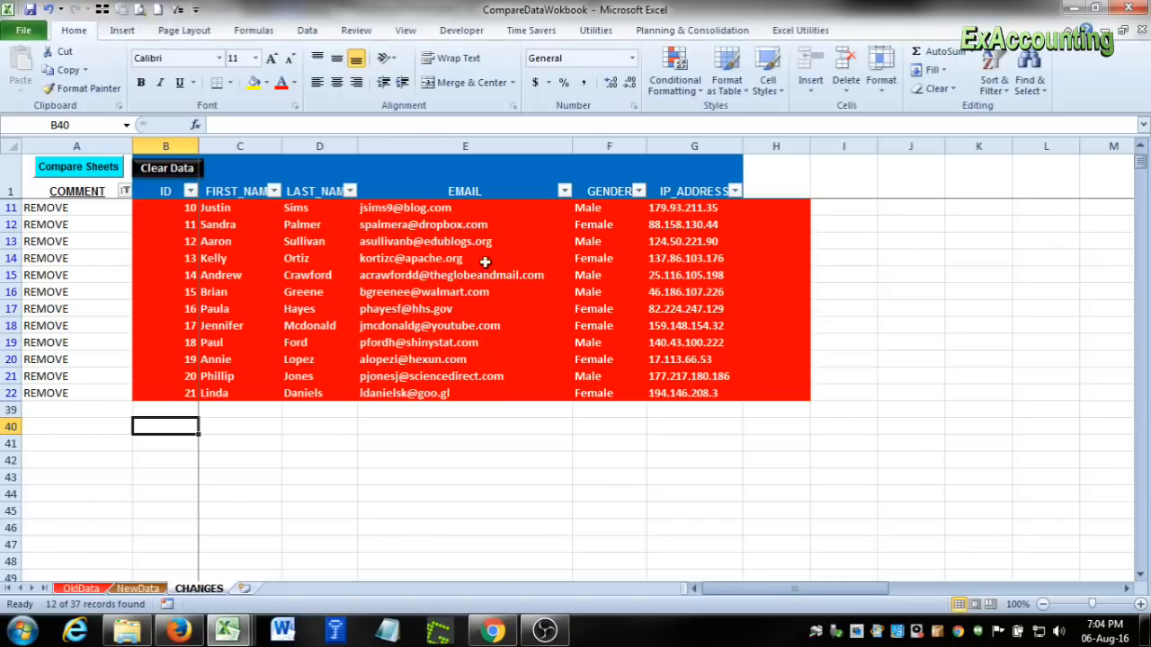
mouse_move(200, 359)
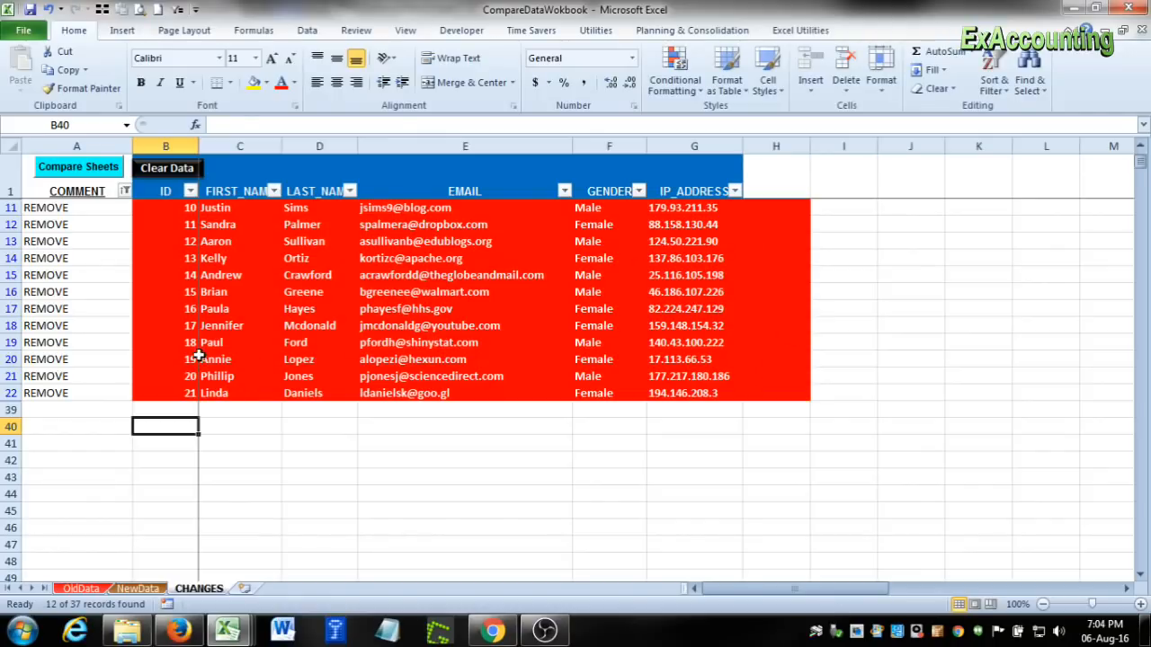
left_click_drag(239, 207, 732, 404)
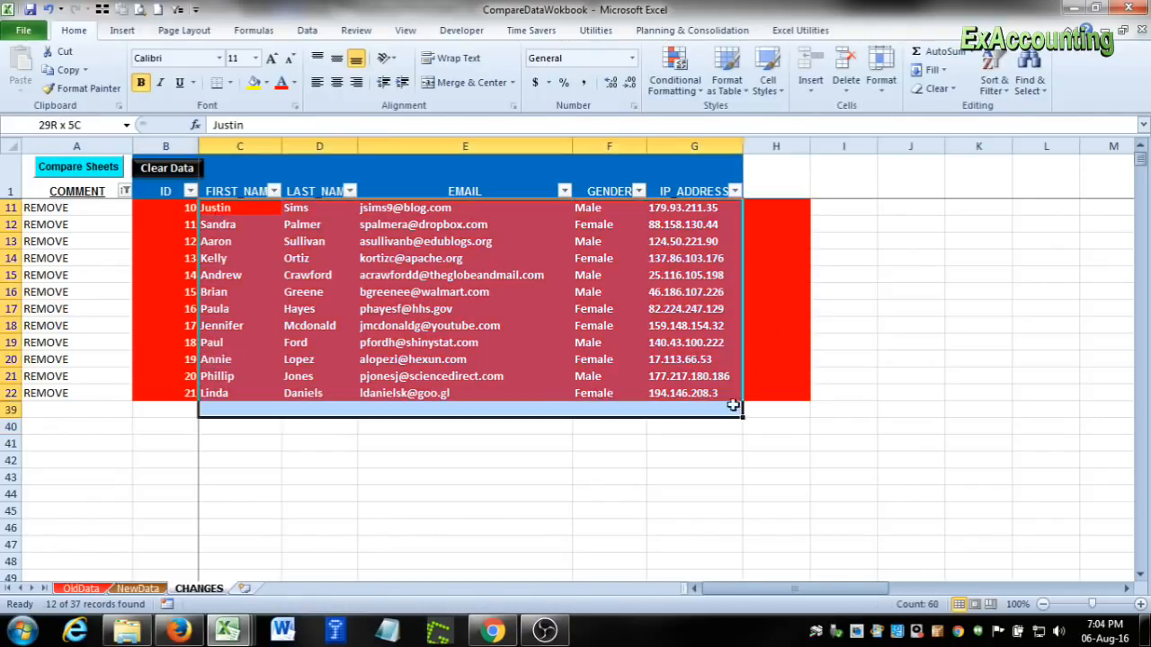
left_click(124, 191)
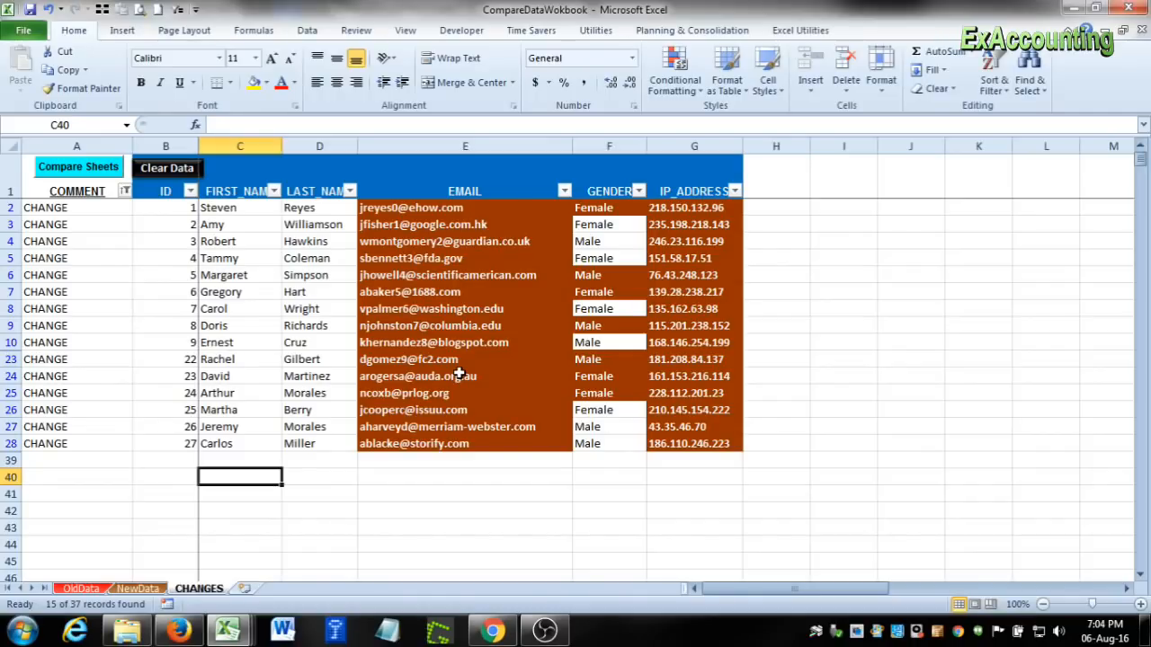
mouse_move(137, 513)
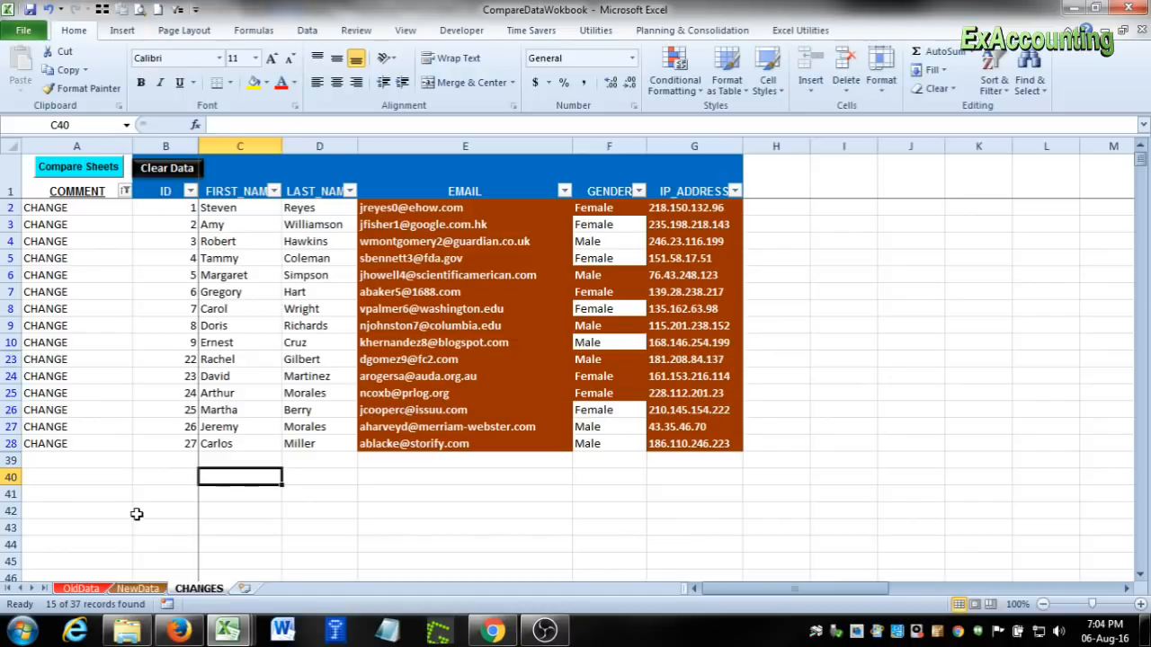
mouse_move(243, 588)
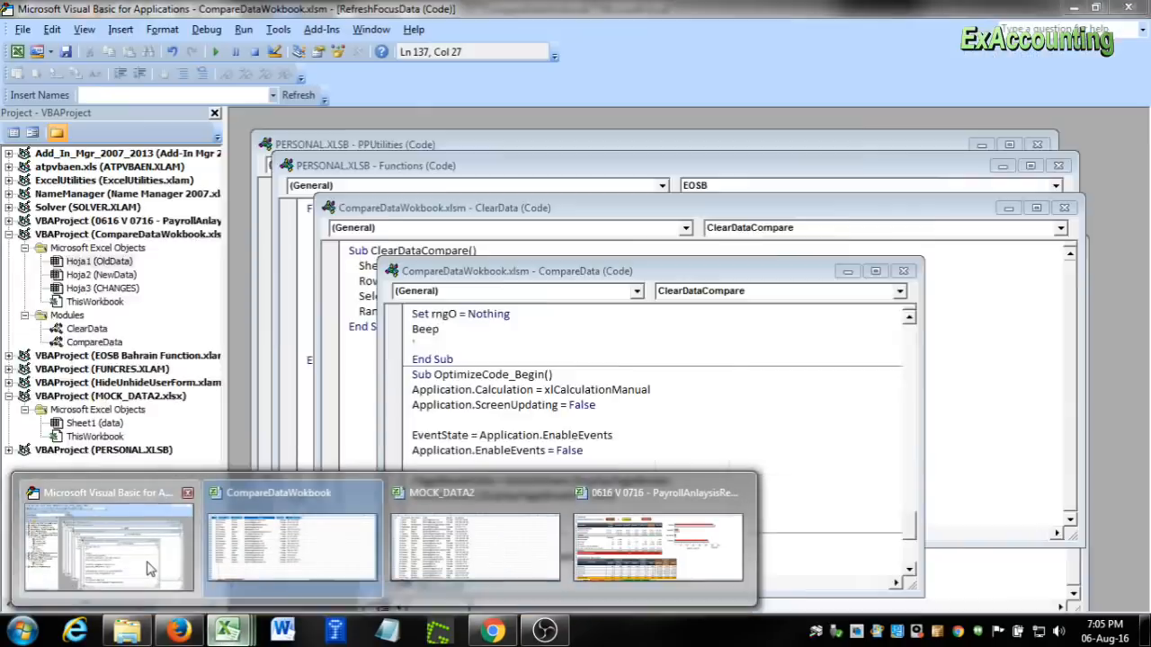
- Return to the VBA editor and open the CompareDataWokbook project's CompareData module code
left_click(658, 546)
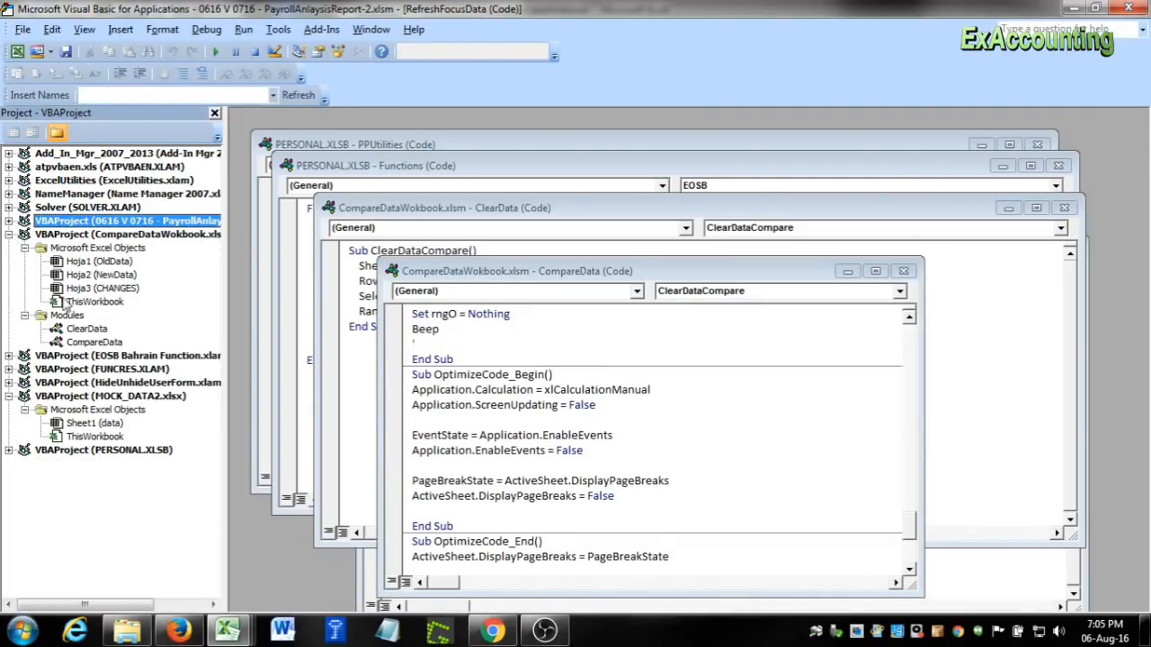
left_click(875, 271)
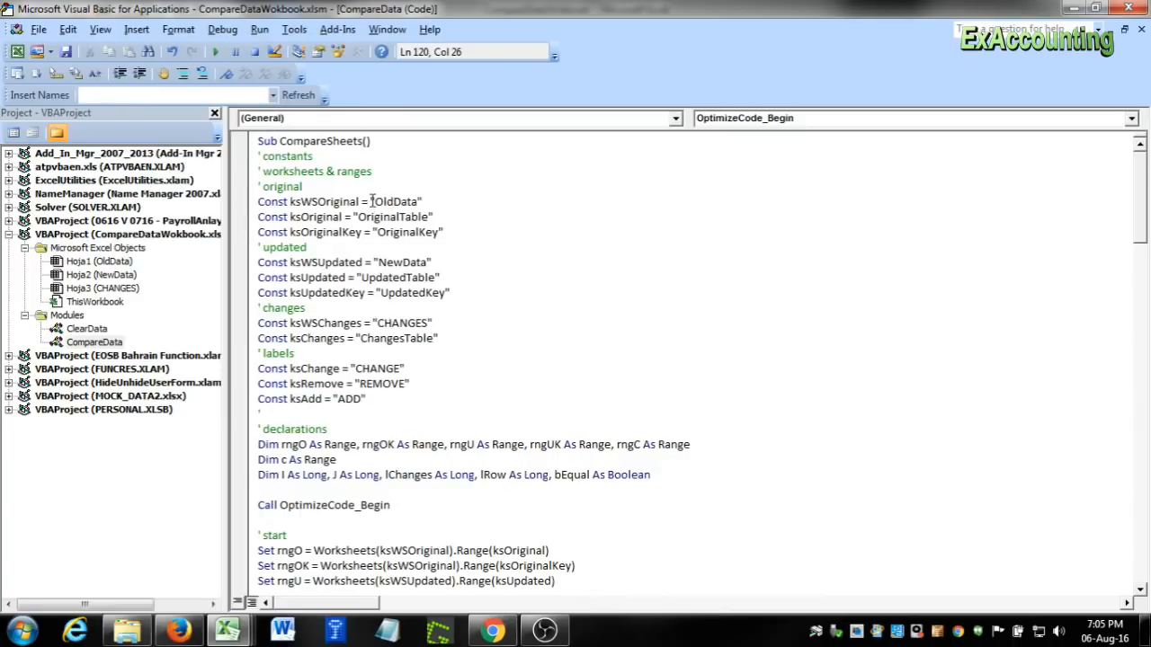
double_click(393, 201)
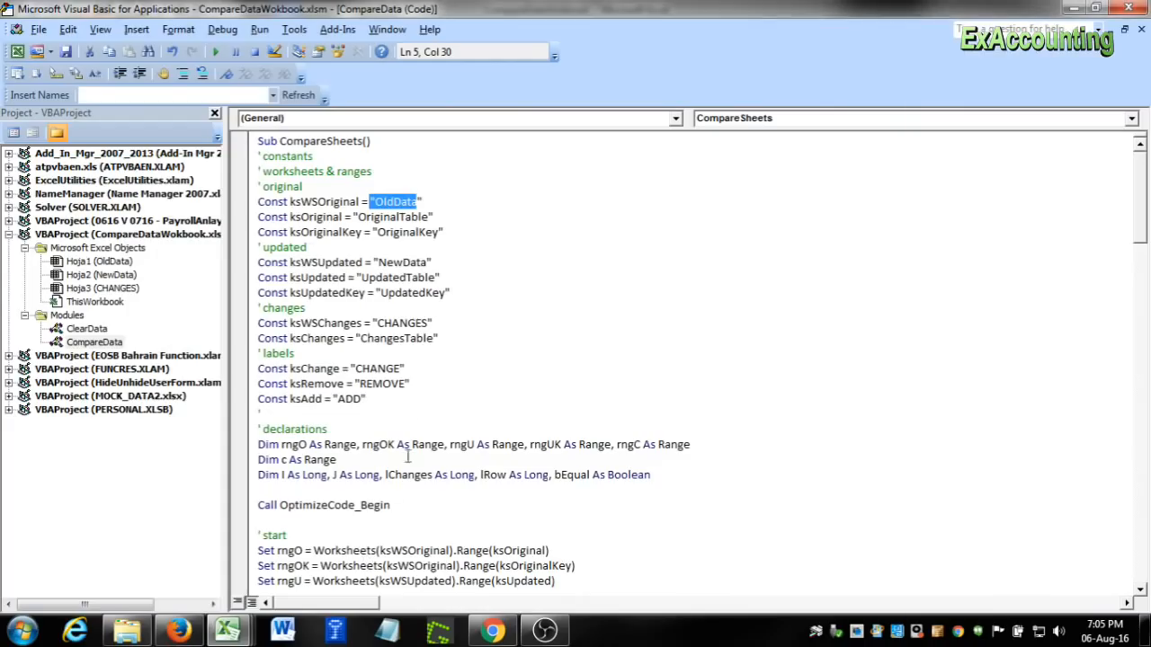
double_click(398, 262)
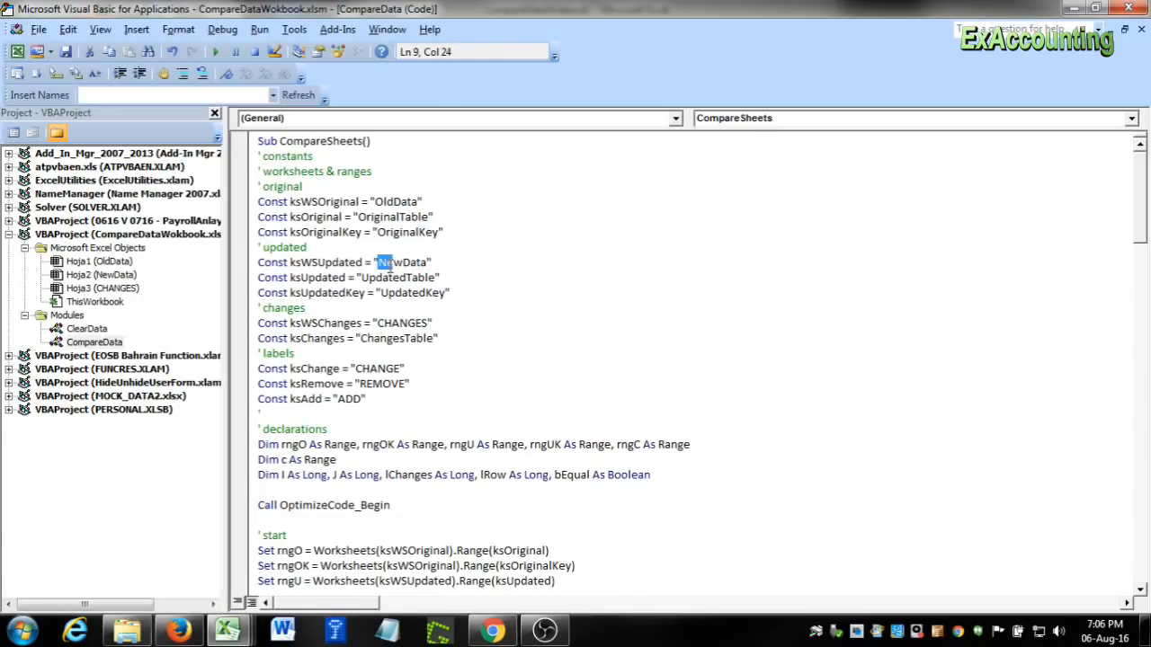
left_click(227, 629)
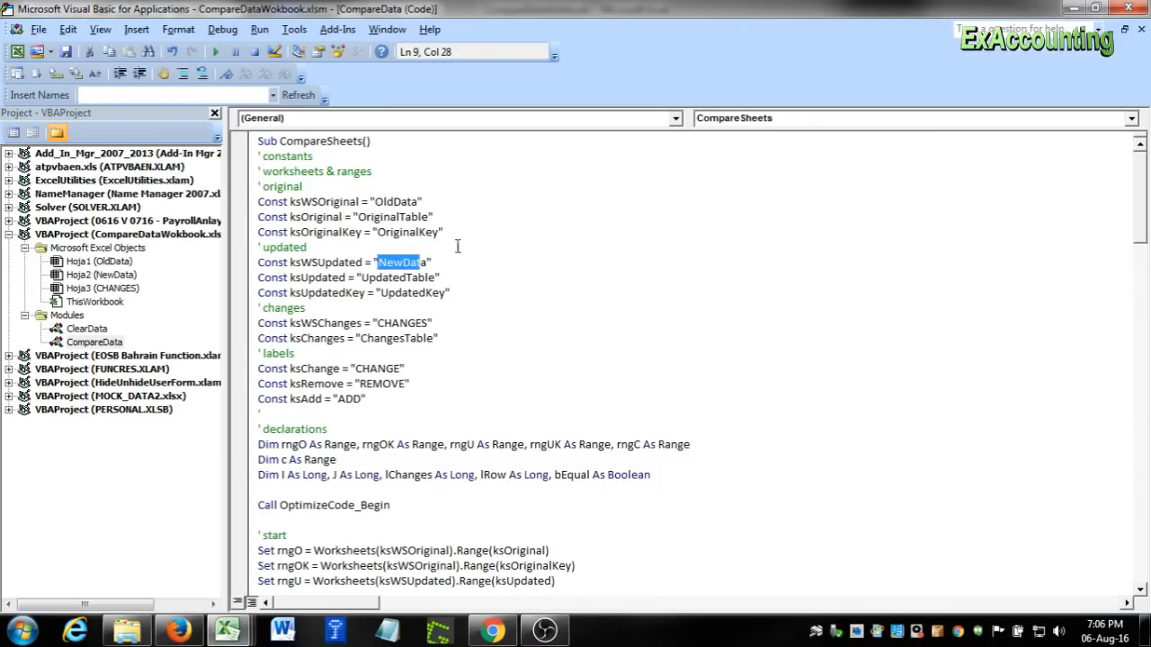
mouse_move(408, 200)
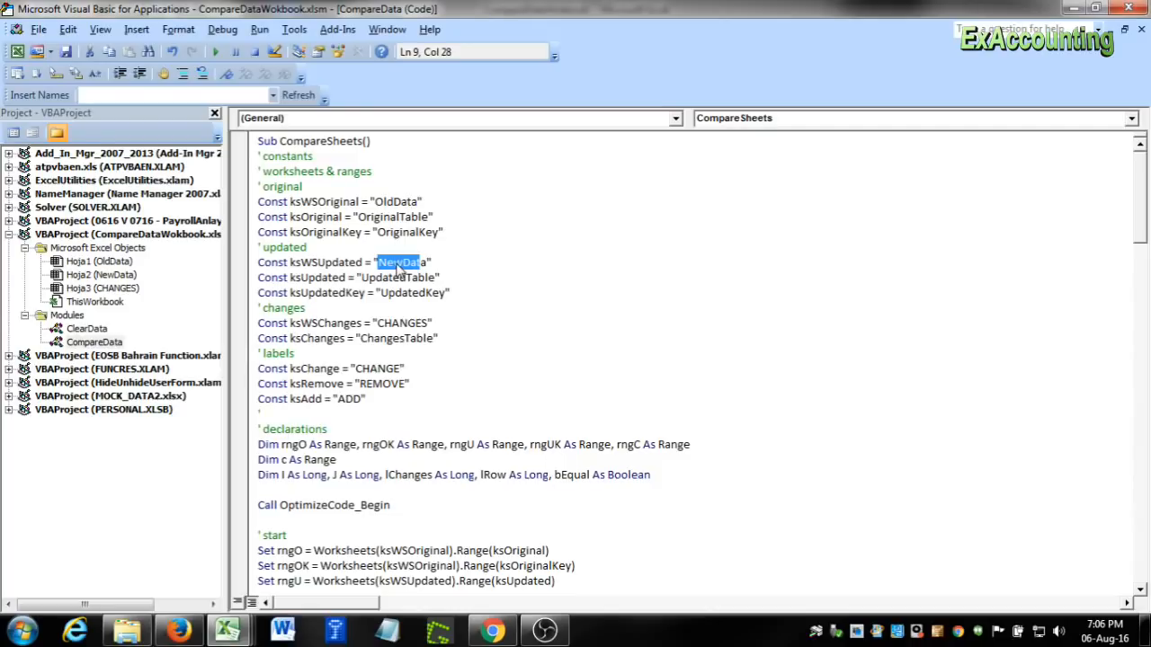
mouse_move(430, 254)
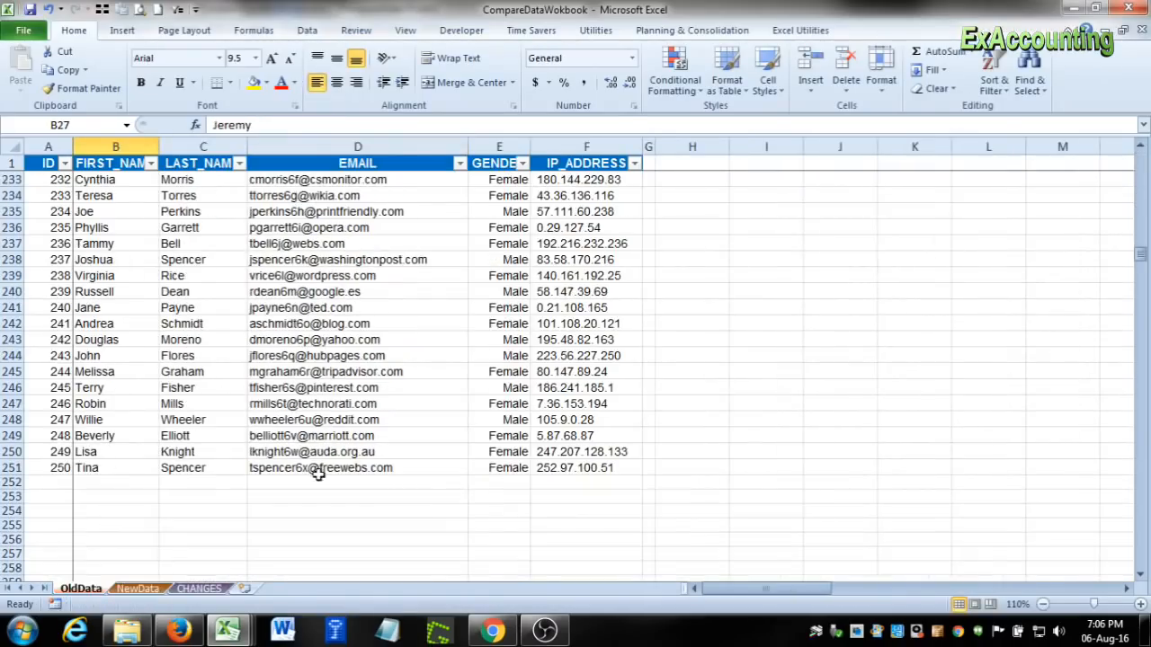
- Scroll back up in Excel while returning to the filtered CHANGES sheet
scroll("up", 3)
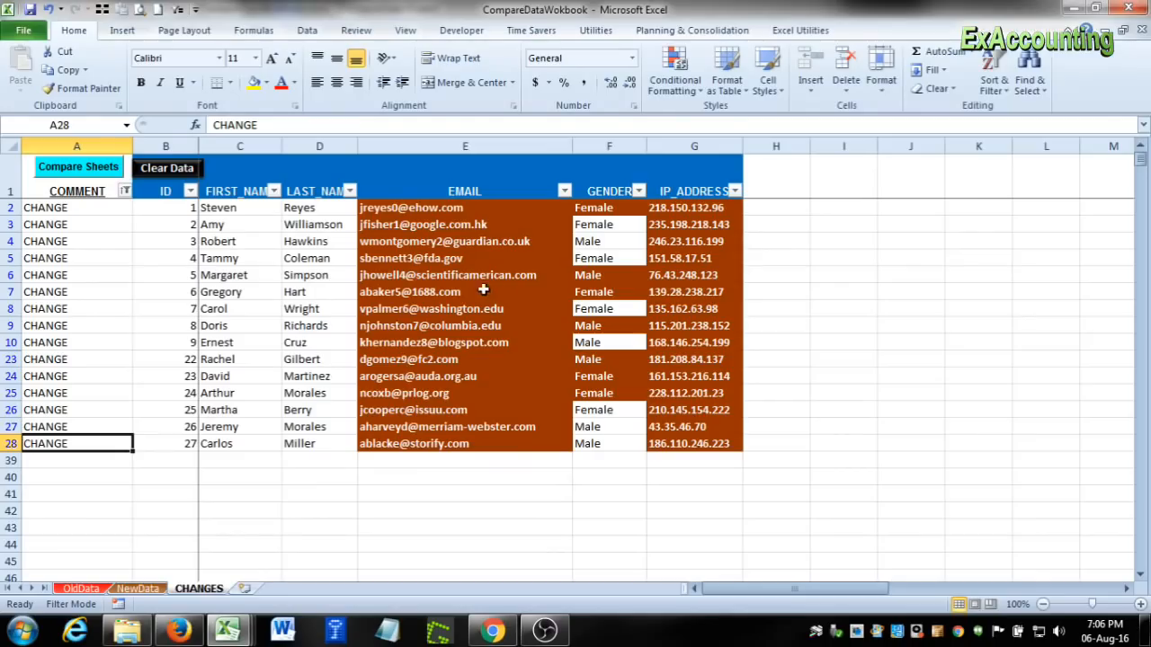
mouse_move(425, 601)
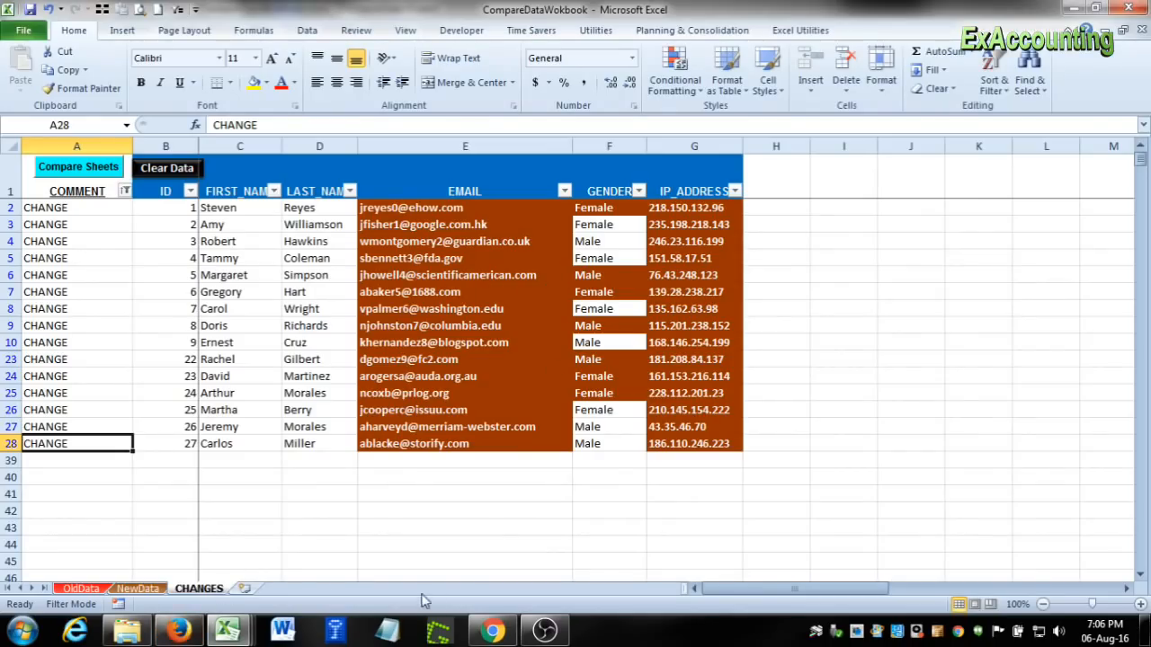